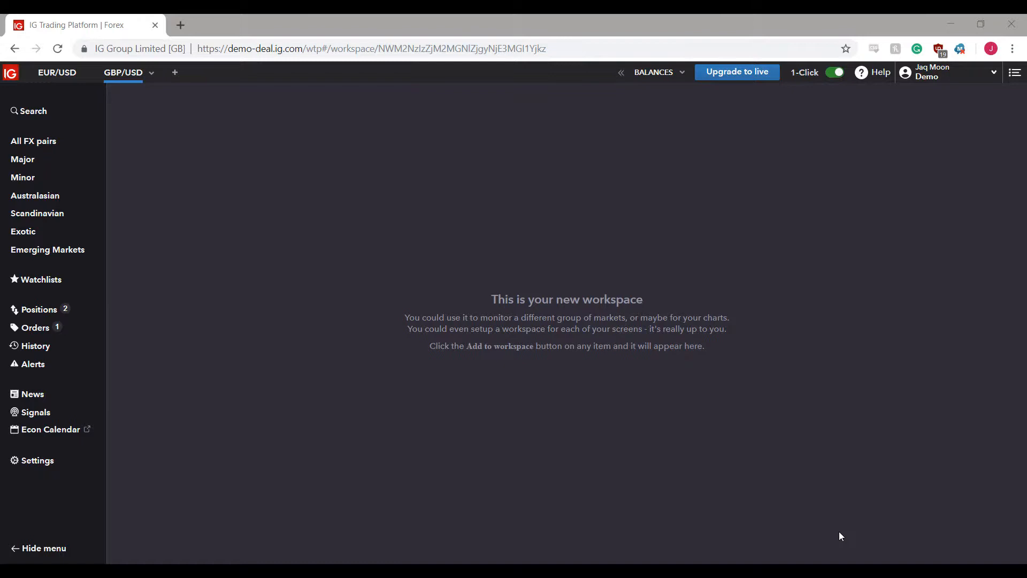
mouse_move(39, 160)
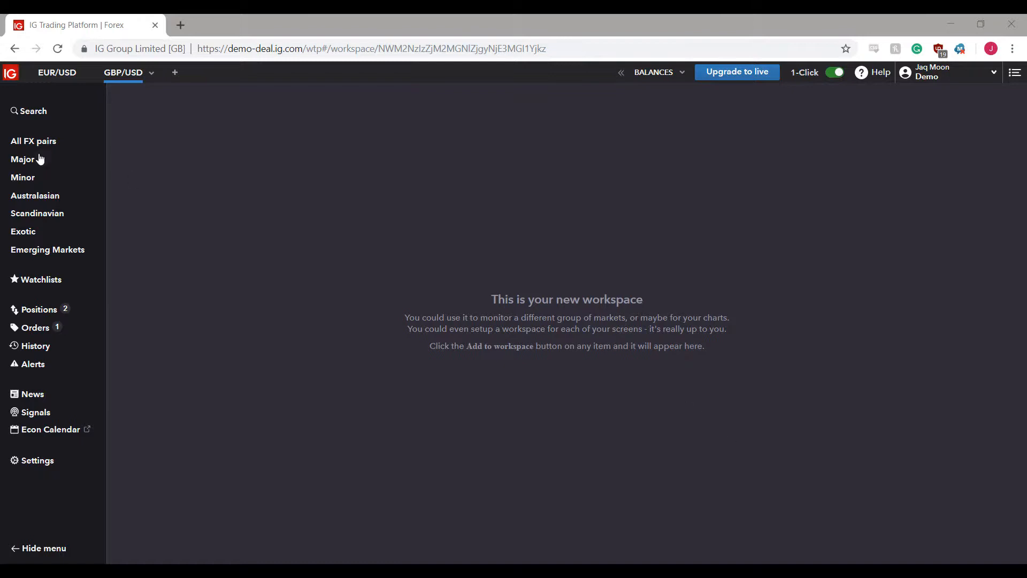
mouse_move(33, 140)
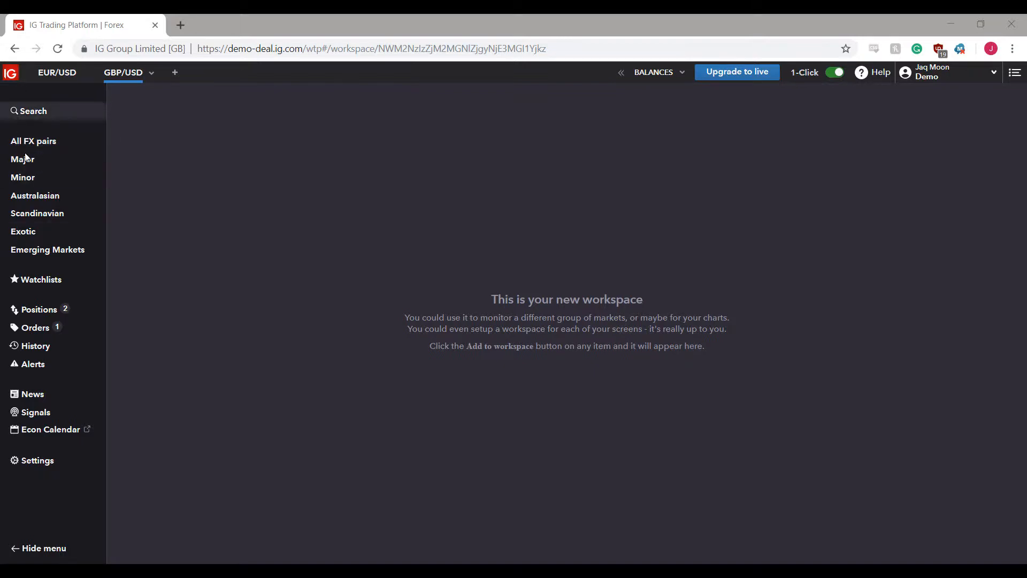
Step: Pick EUR/USD from All FX pairs and add its daily chart to the workspace
click(33, 140)
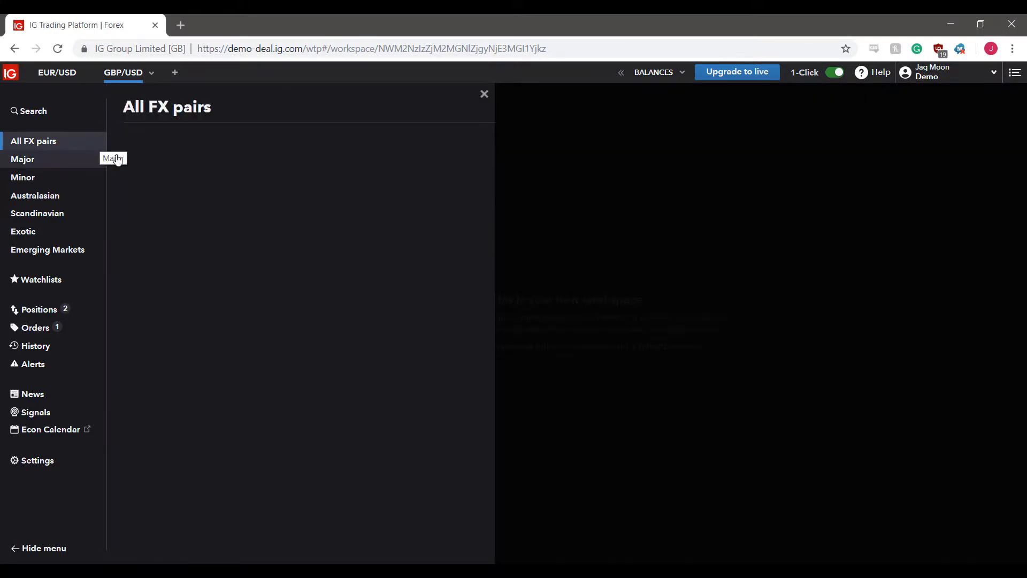
click(33, 140)
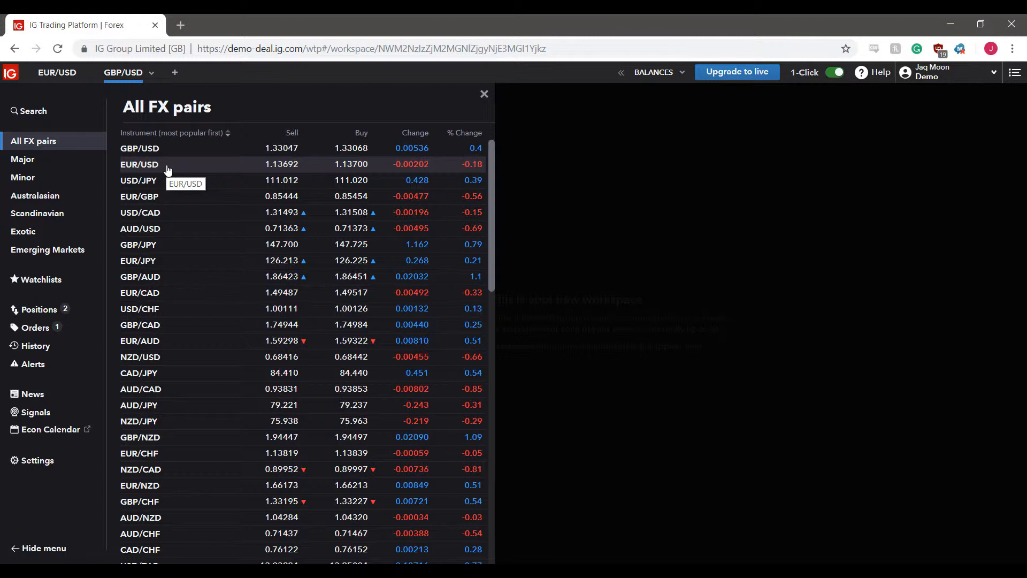
click(139, 164)
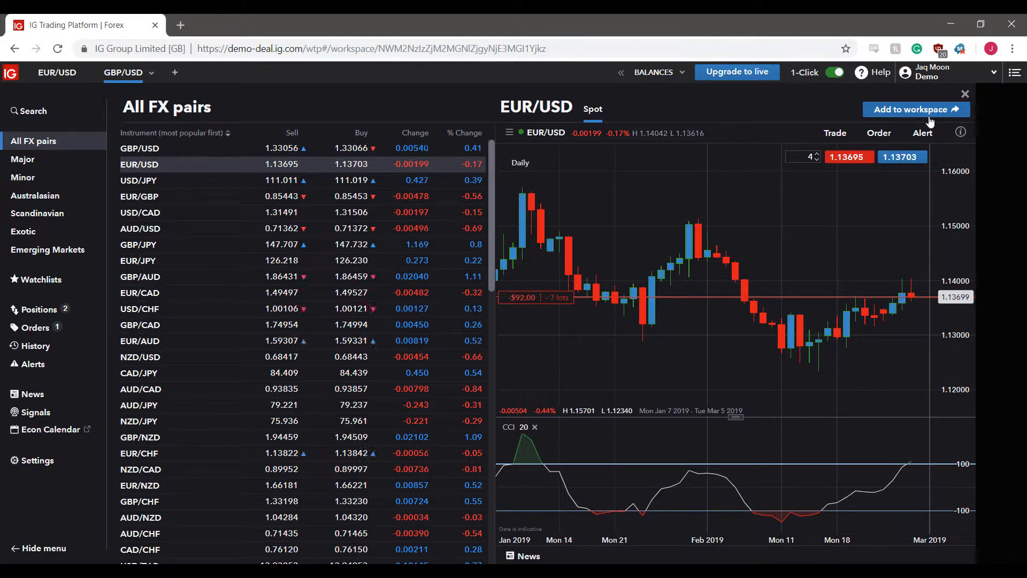
click(911, 109)
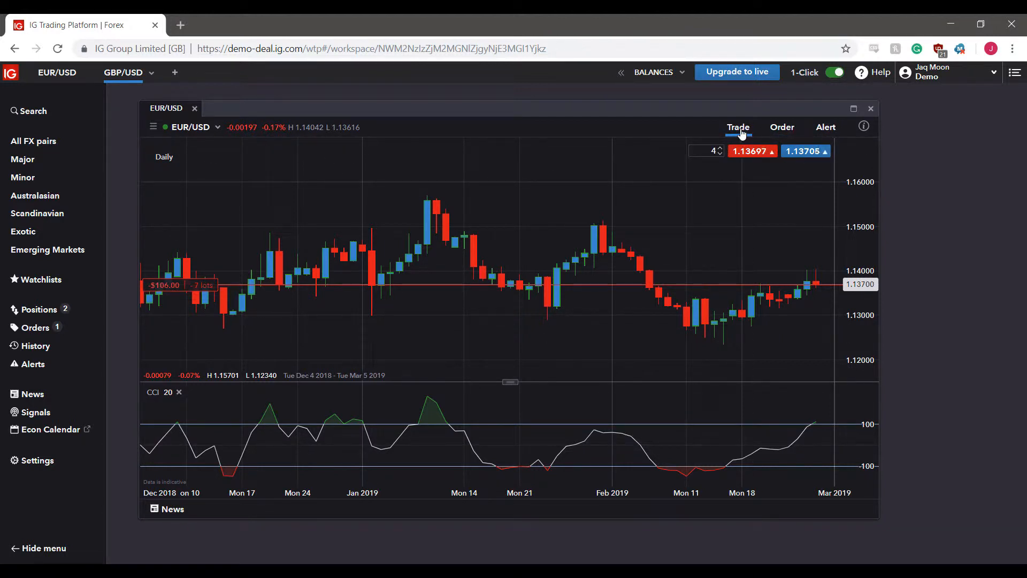
Step: Open the Order panel for EUR/USD and switch to its Alert tab
click(781, 128)
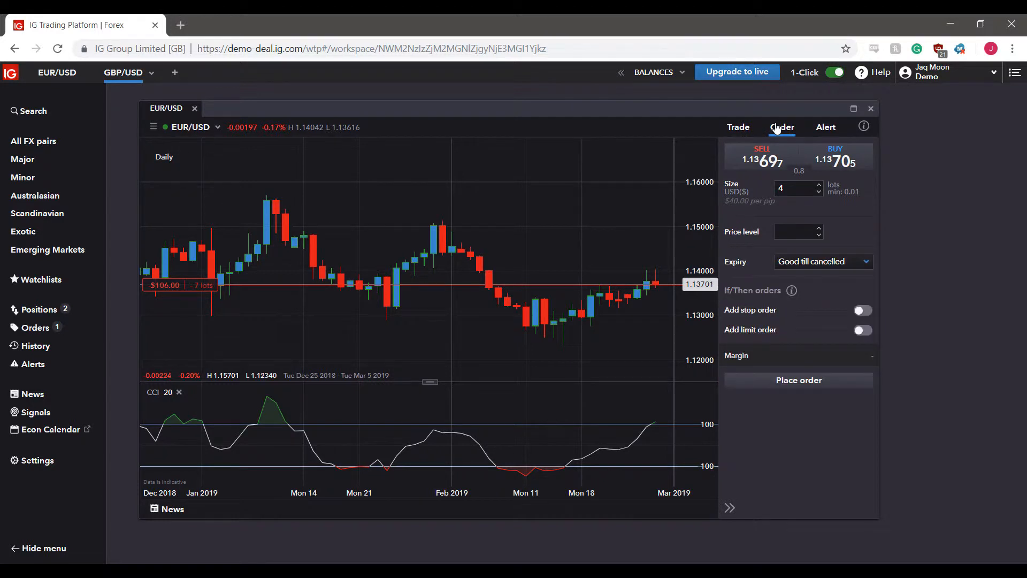
click(825, 127)
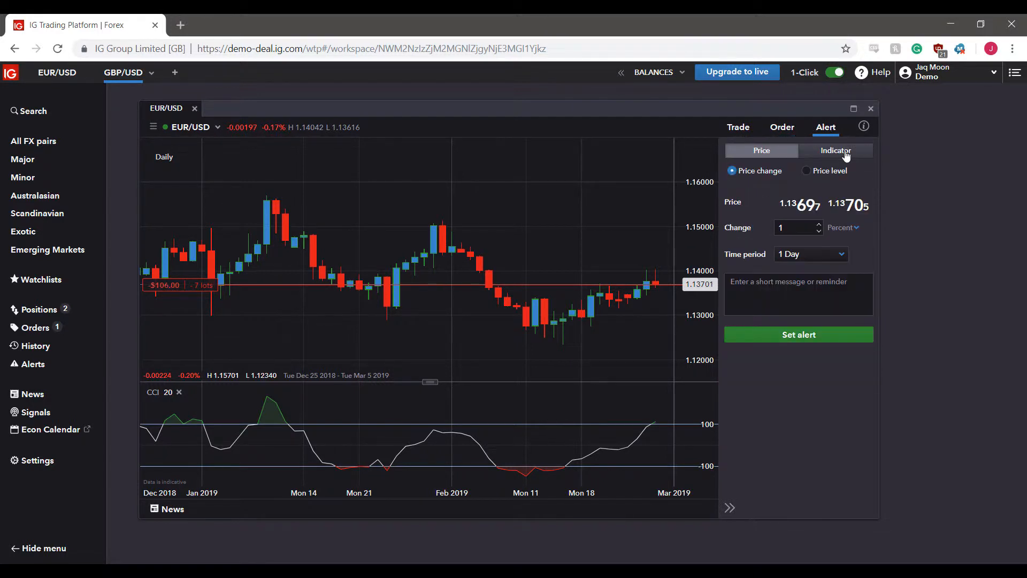
mouse_move(819, 115)
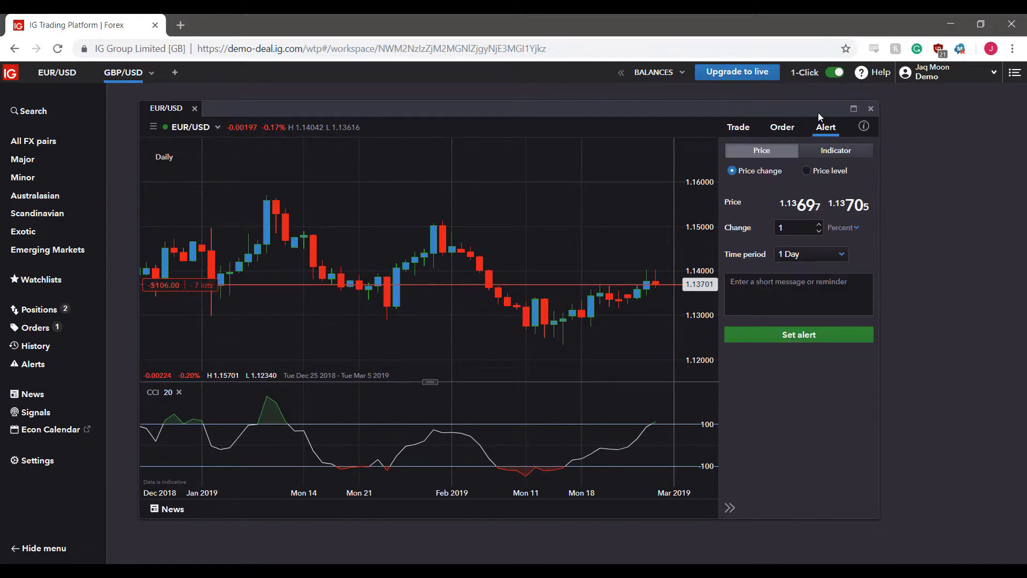
mouse_move(802, 16)
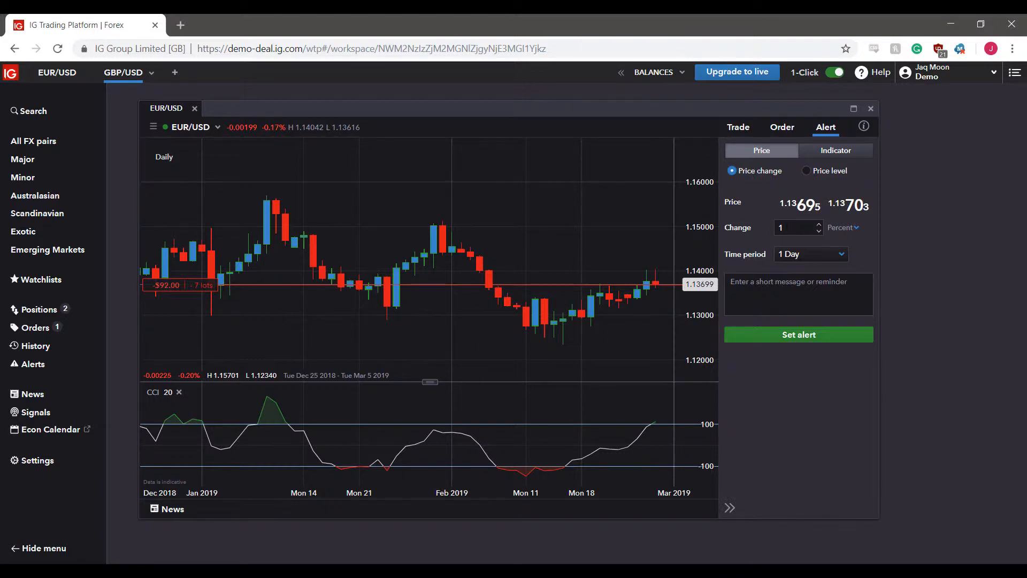
Step: Try pips and Price level, return to Price change, and choose a 1 Hour period
click(844, 227)
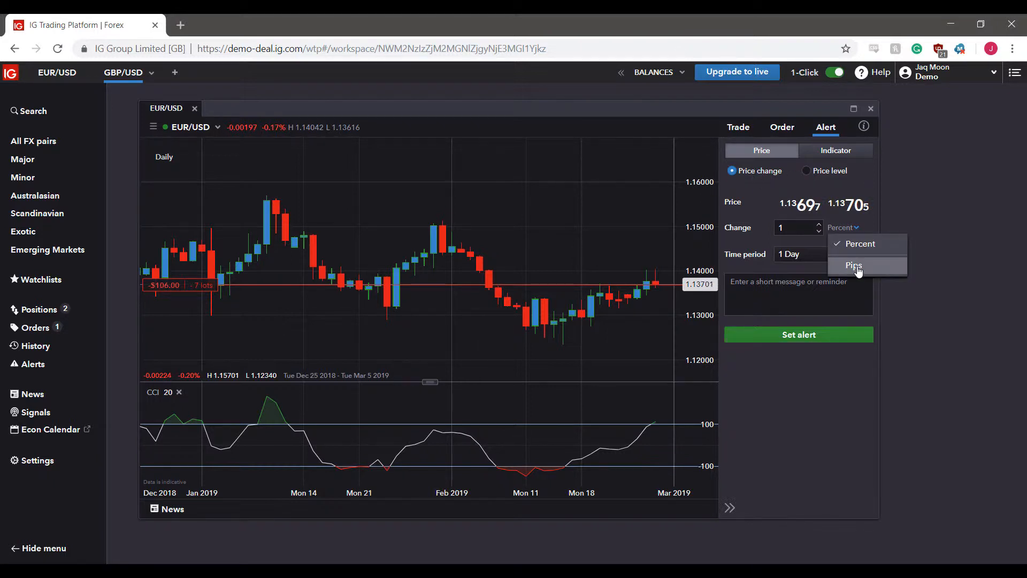
click(854, 264)
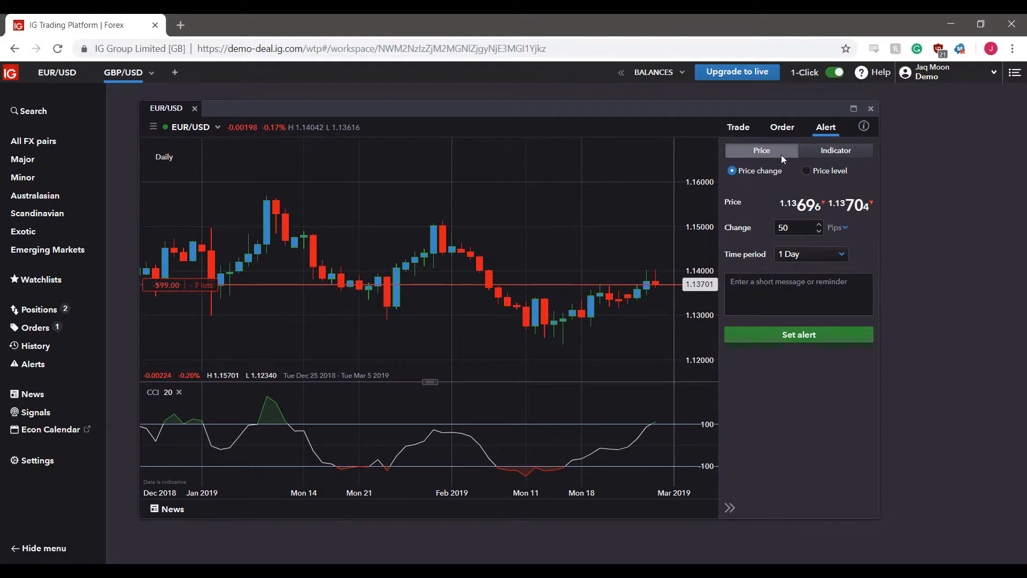
click(806, 171)
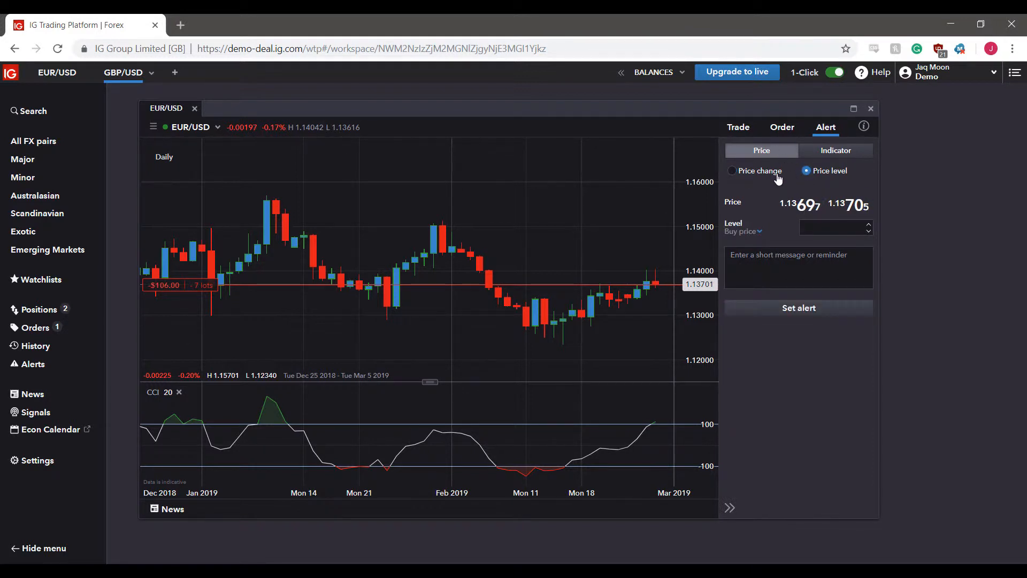
click(732, 170)
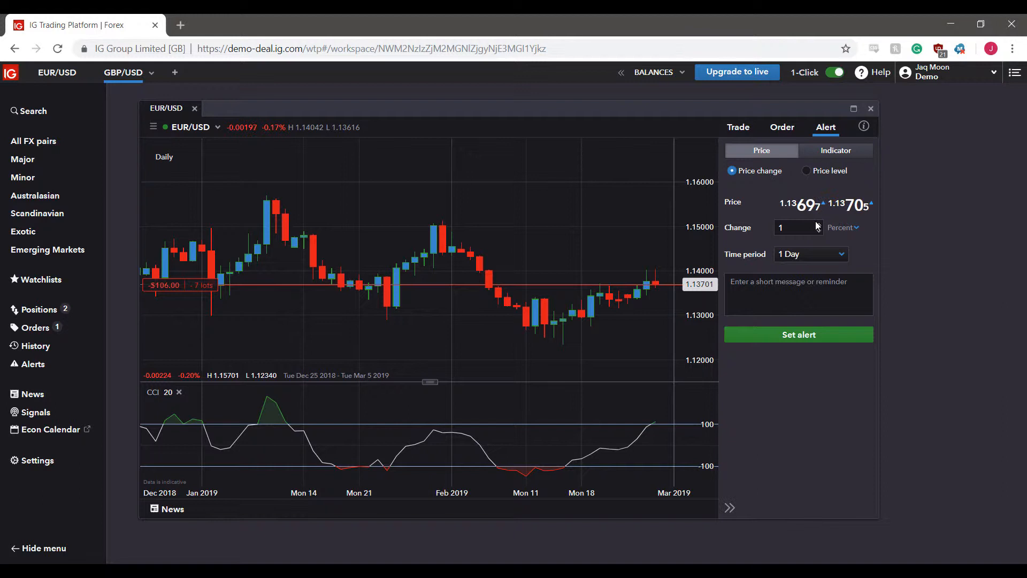
mouse_move(862, 256)
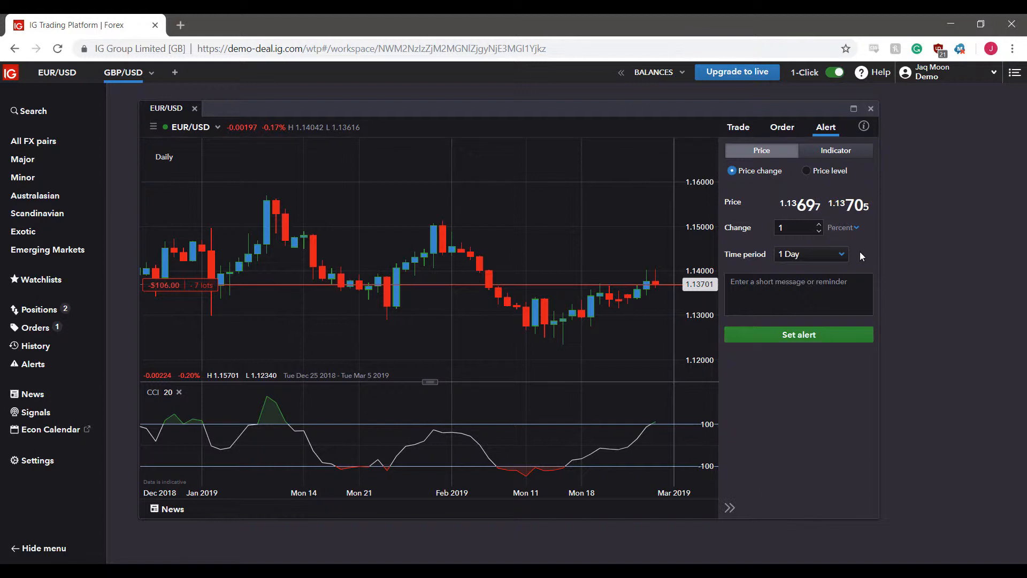
click(811, 254)
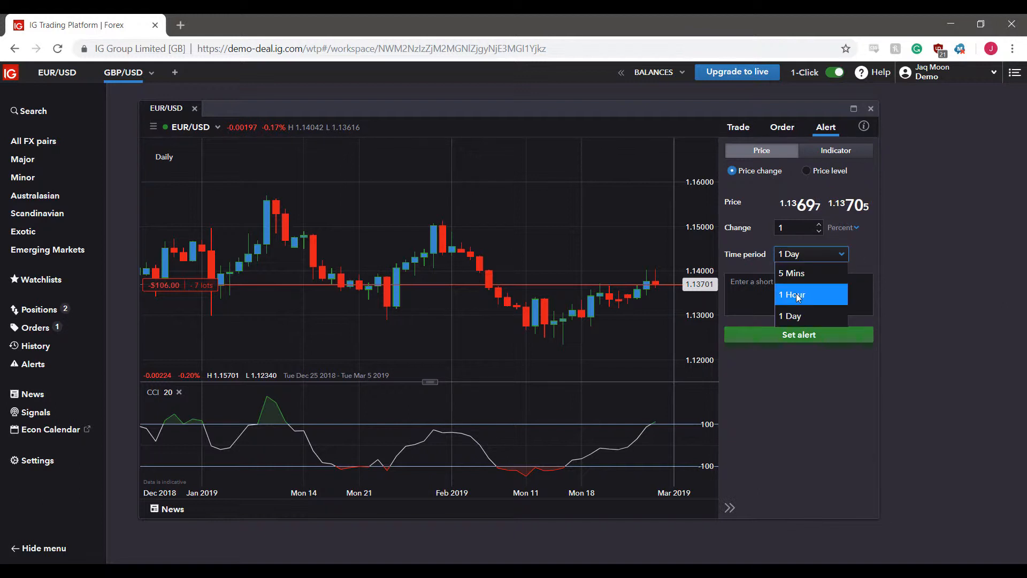
click(792, 294)
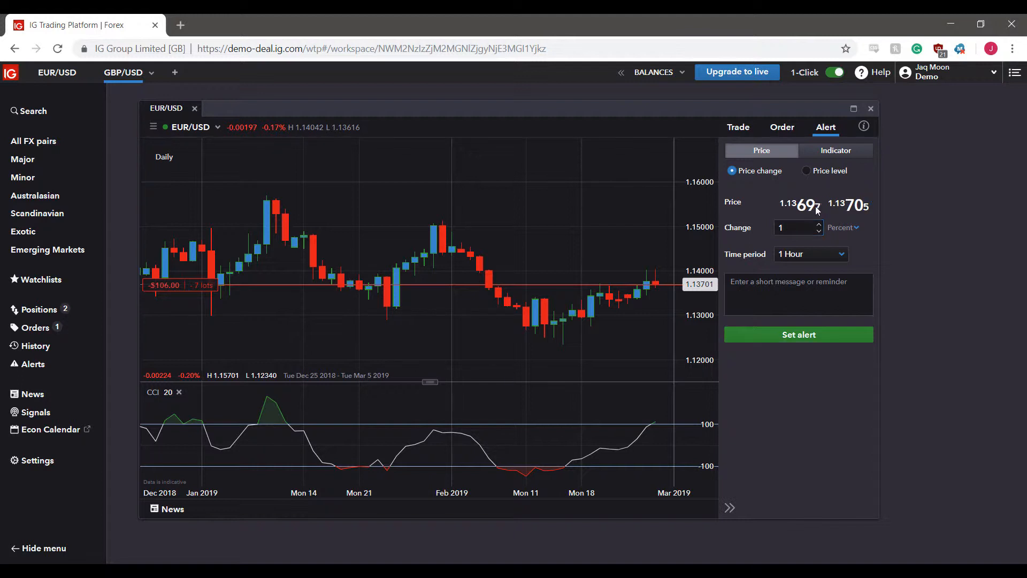
Step: Keep the change in percent, set the time period to 1 Day, and focus the message box
click(843, 227)
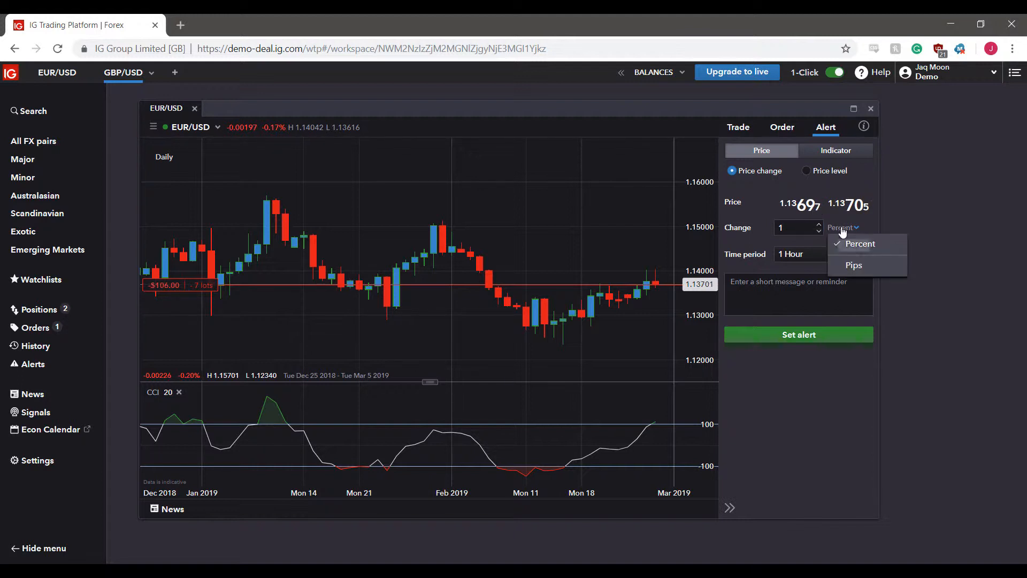
click(860, 243)
text(5)
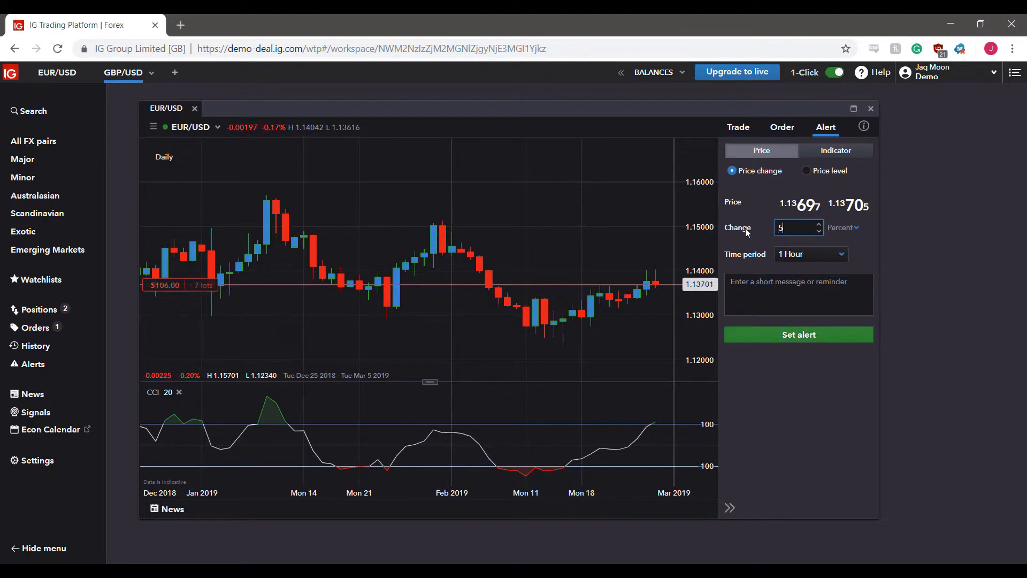
click(811, 254)
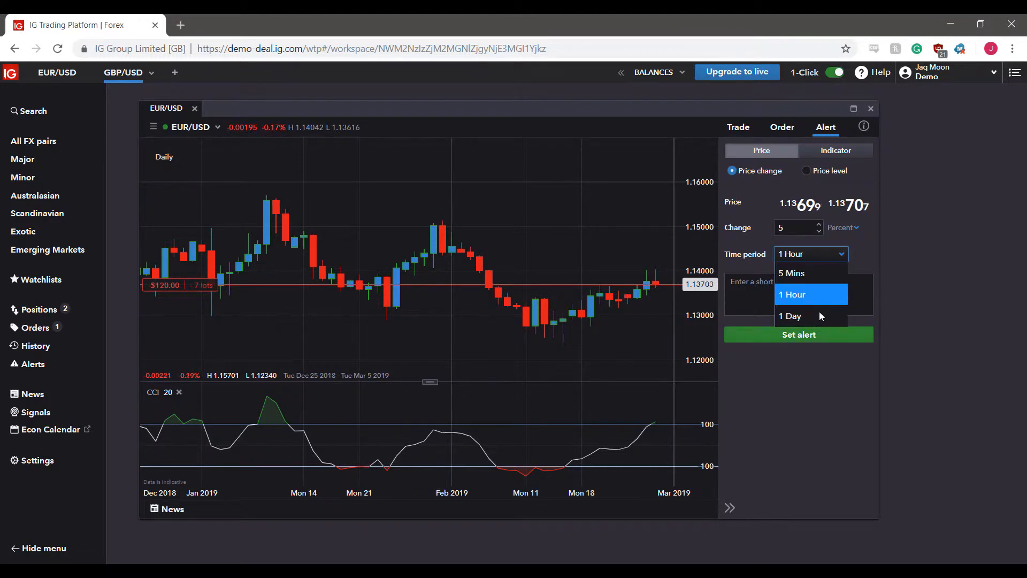
mouse_move(811, 273)
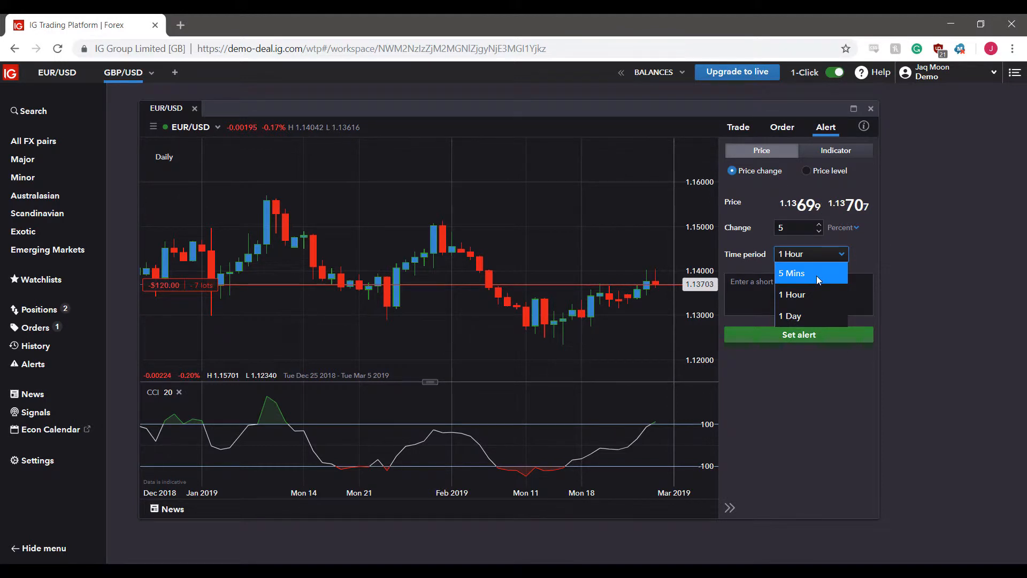
mouse_move(809, 280)
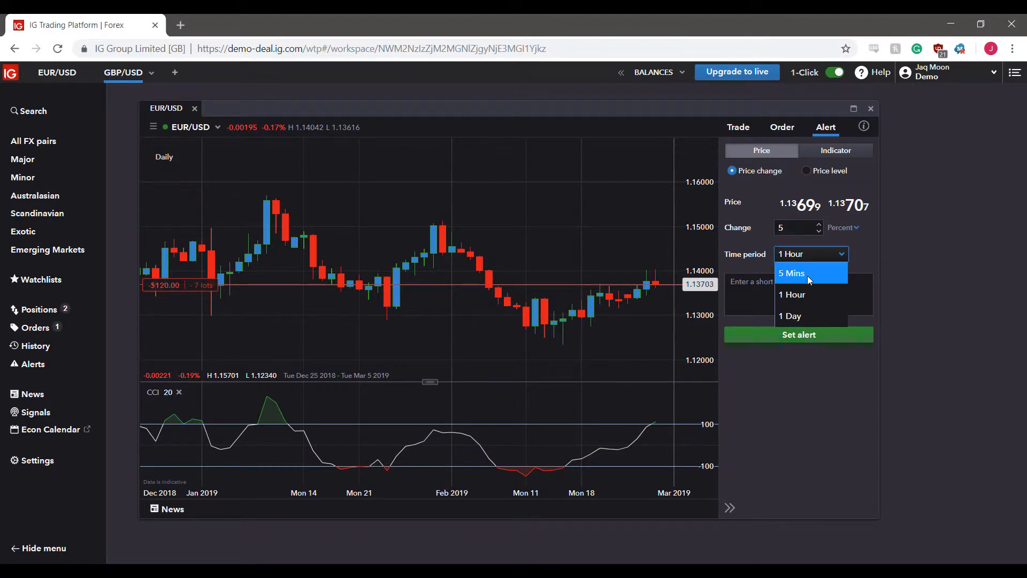
click(792, 294)
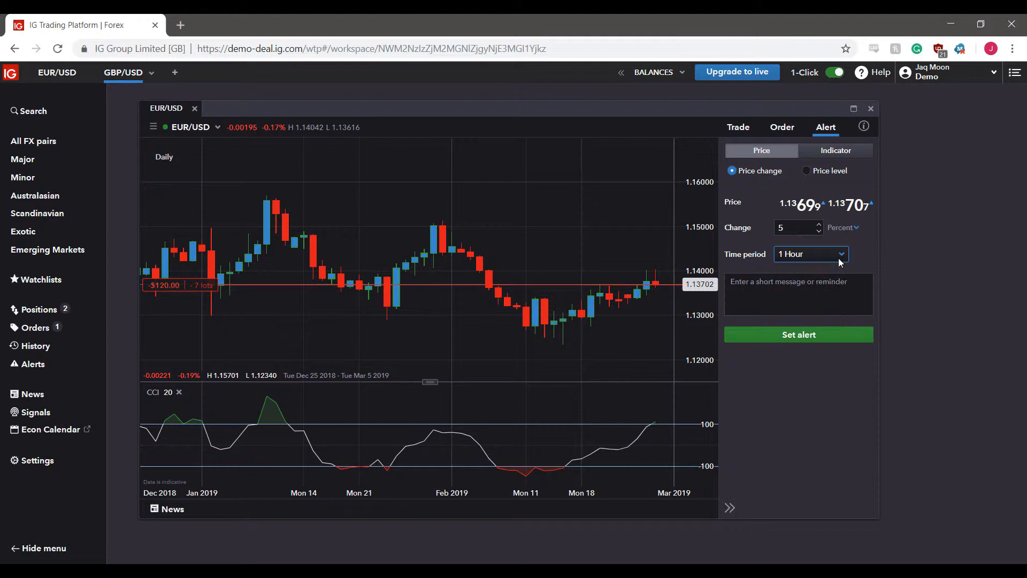
click(810, 253)
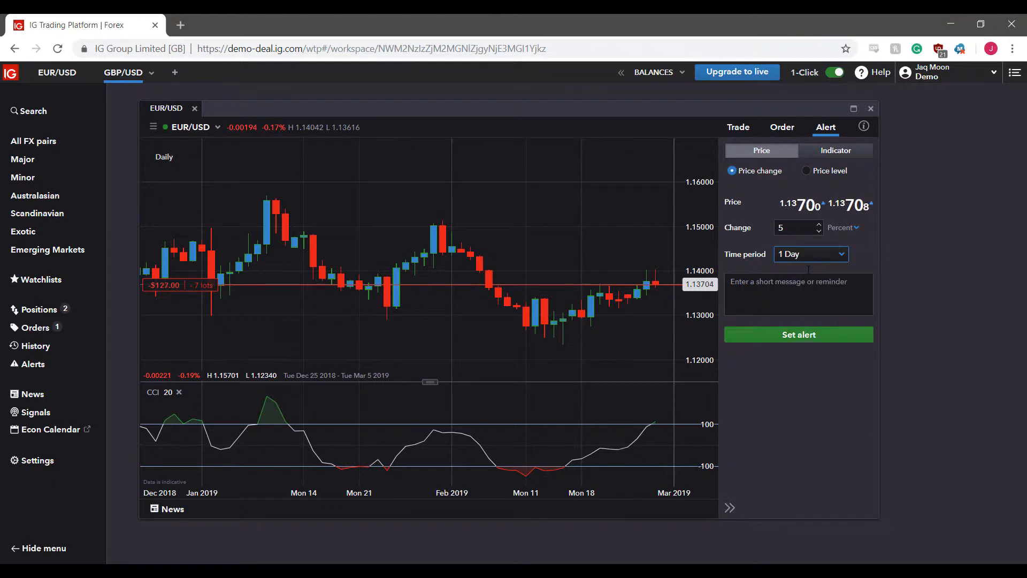
click(799, 293)
text(5)
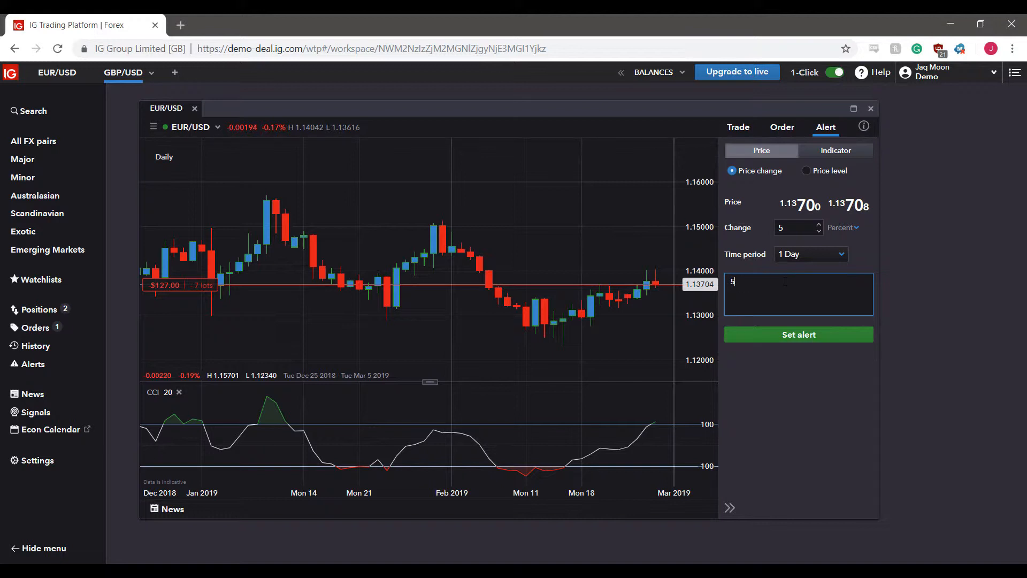
Step: Enter the note '5% change in the price level of the EUR/USD' and set the alert
text(%)
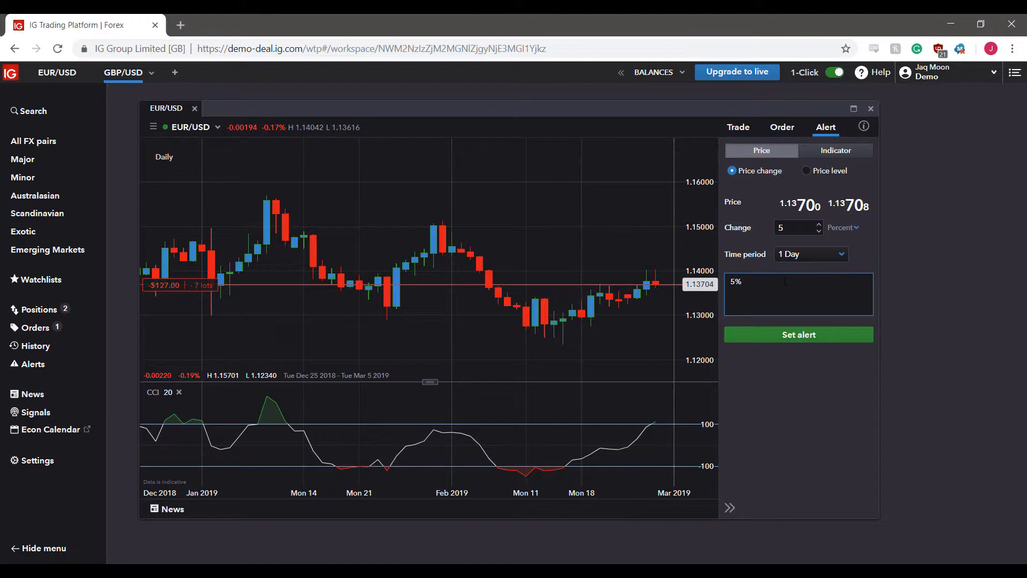
text(change in th e)
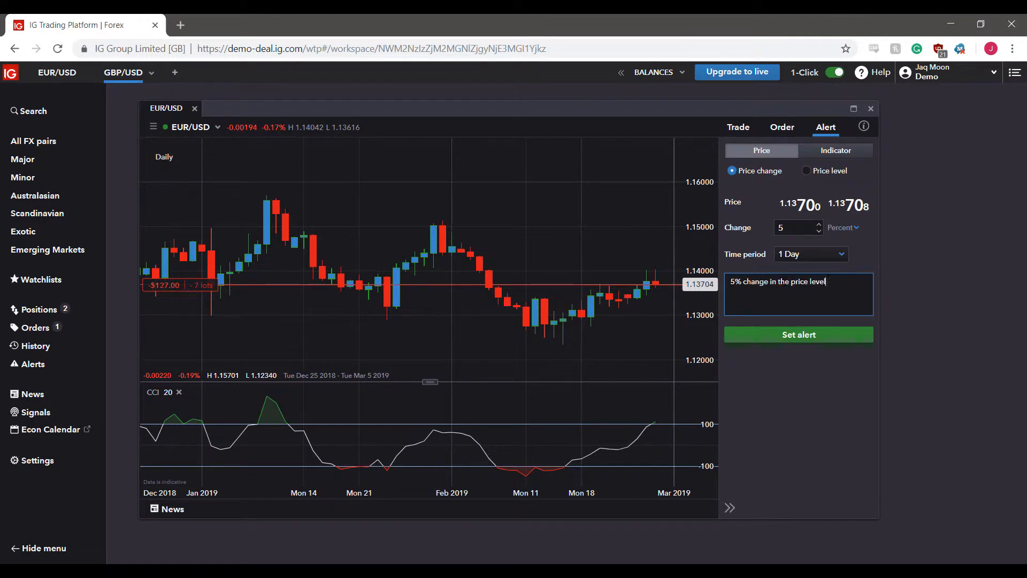
text(of the EUR)
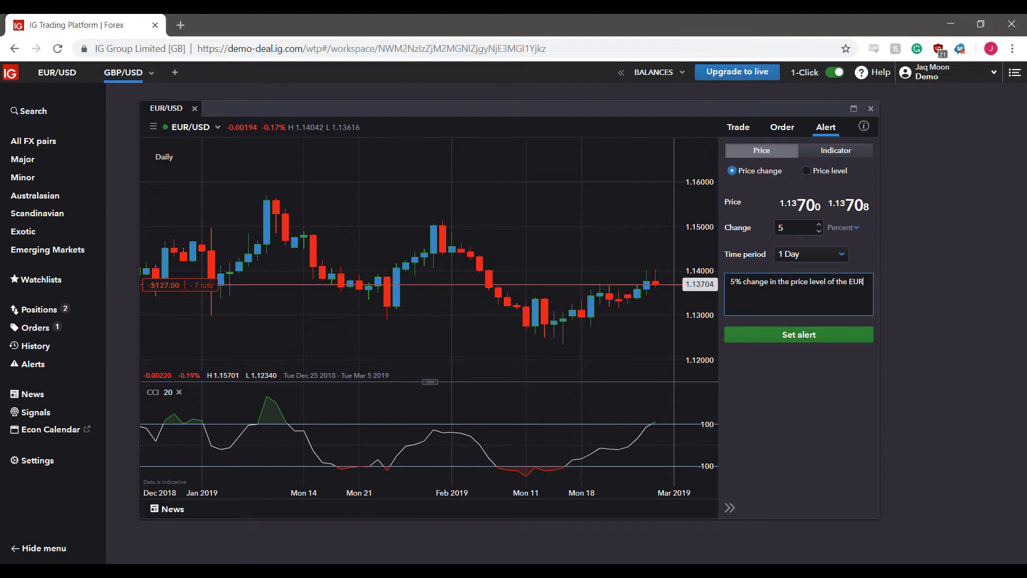
text(/USD)
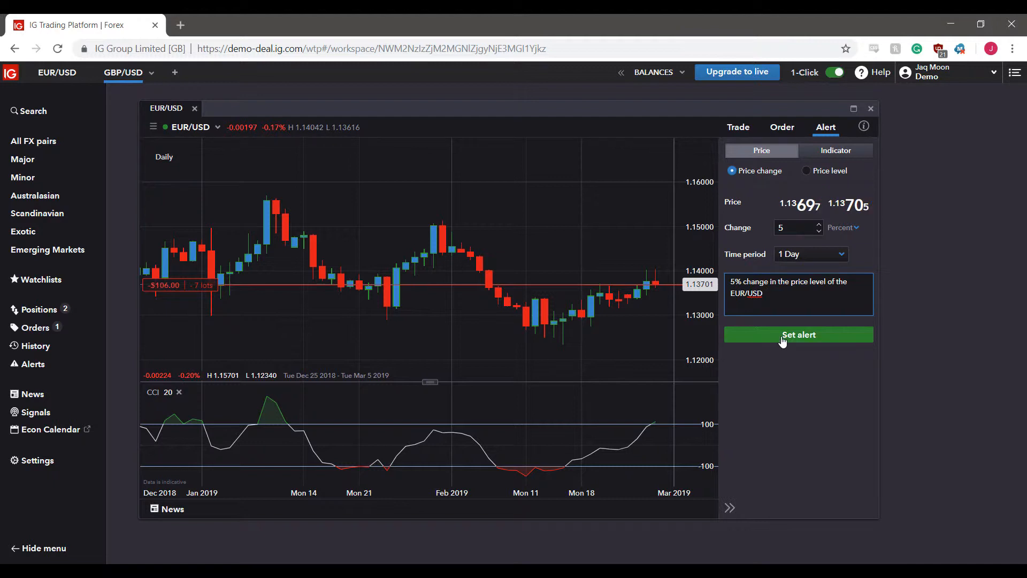
mouse_move(808, 344)
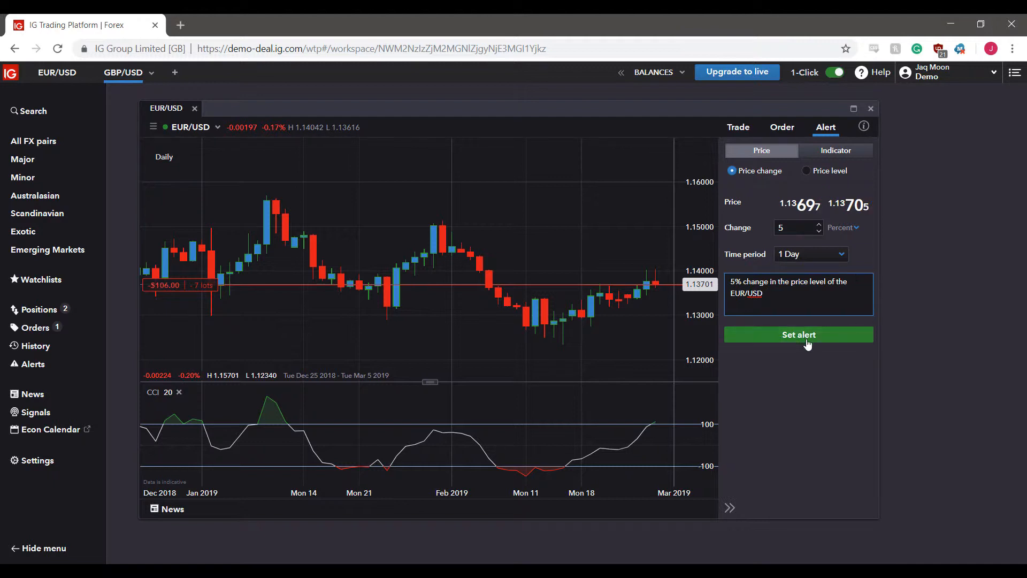
click(798, 335)
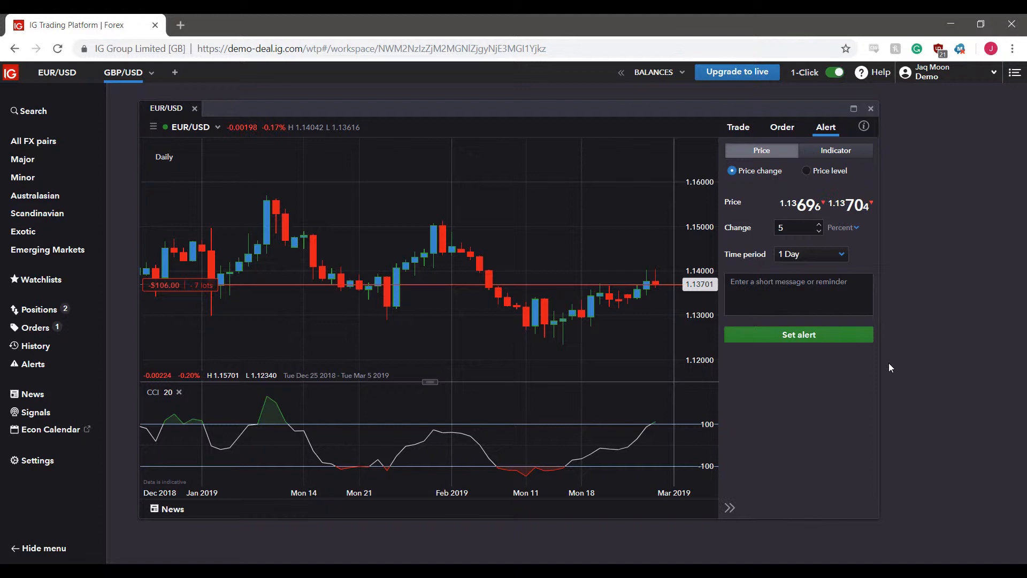
mouse_move(655, 269)
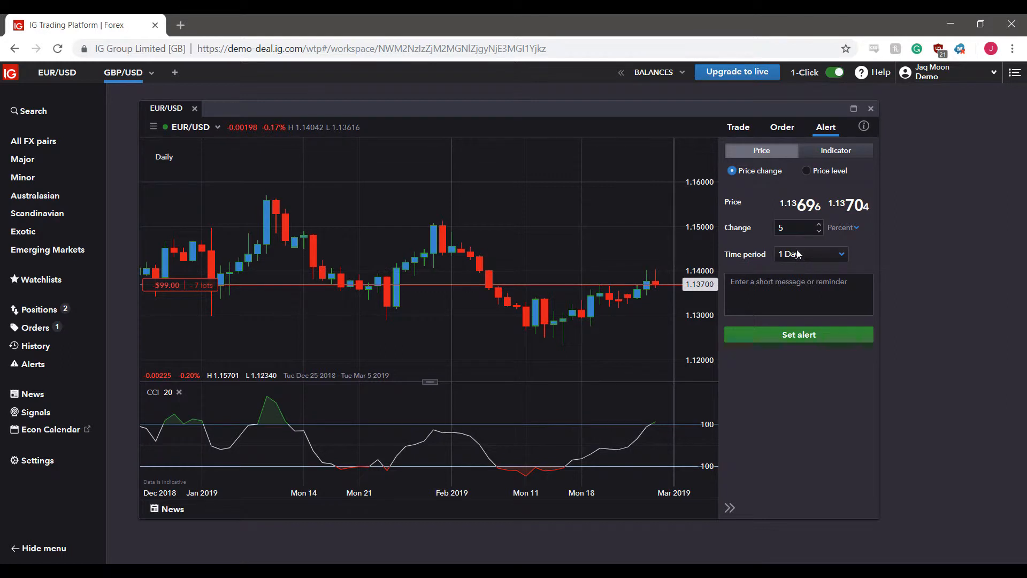
mouse_move(604, 192)
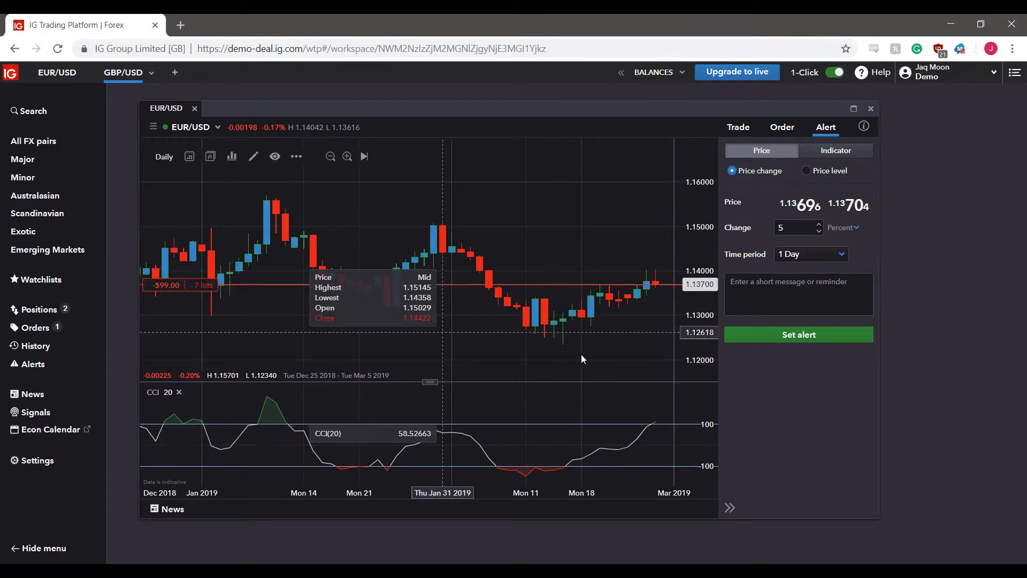
mouse_move(592, 358)
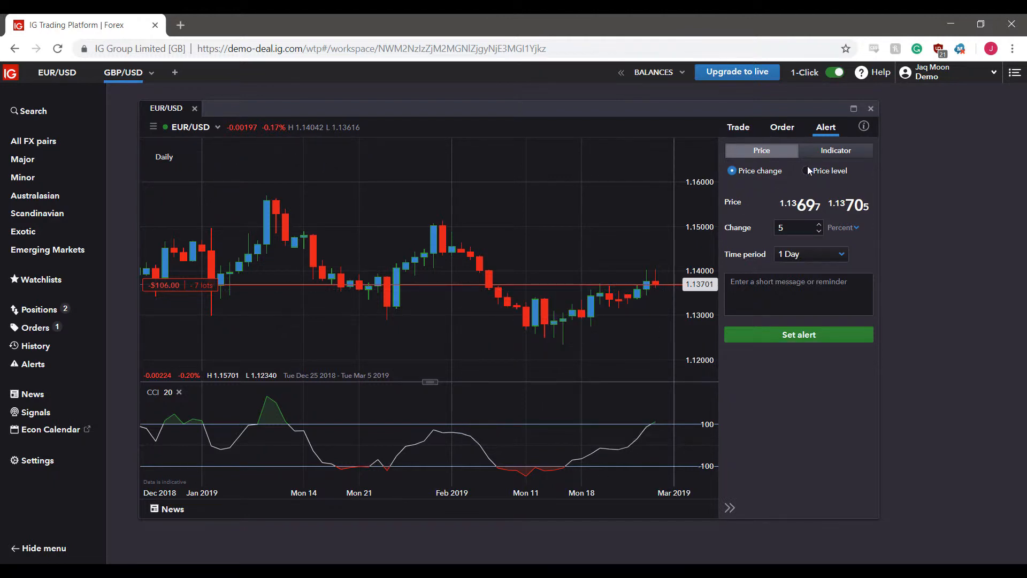
Step: Select the Price level option in the EUR/USD alert form
click(806, 170)
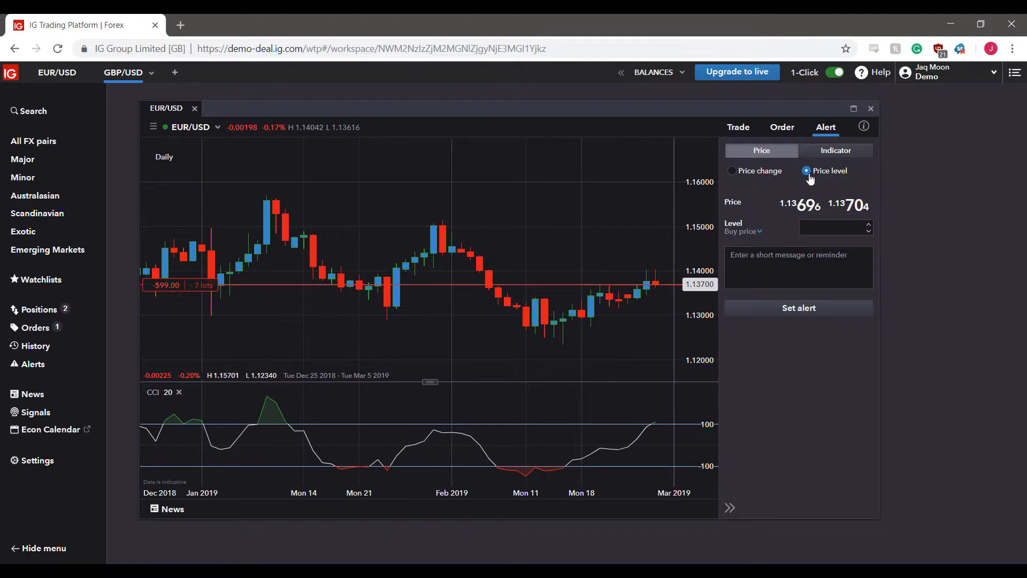
mouse_move(823, 166)
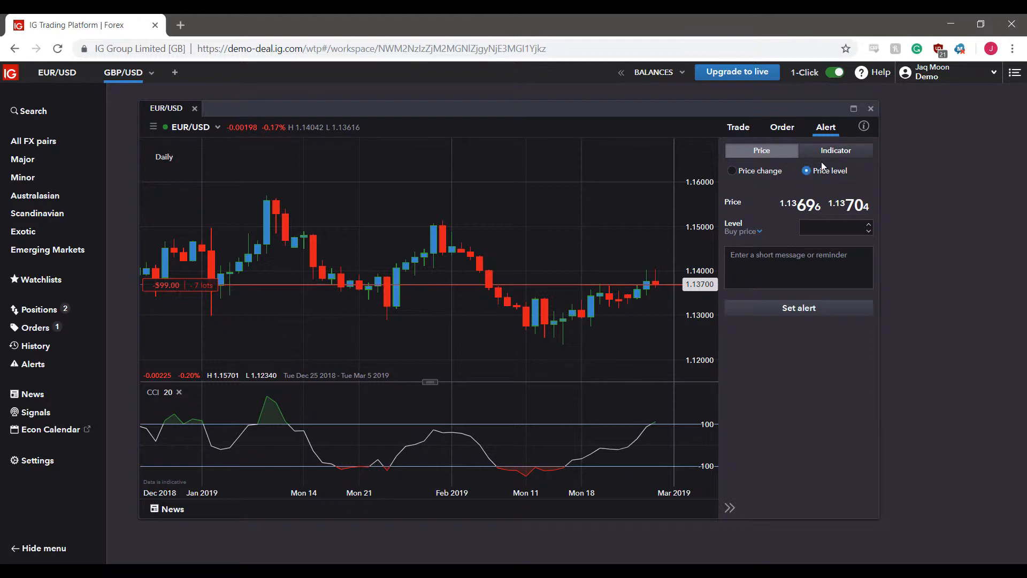
mouse_move(868, 189)
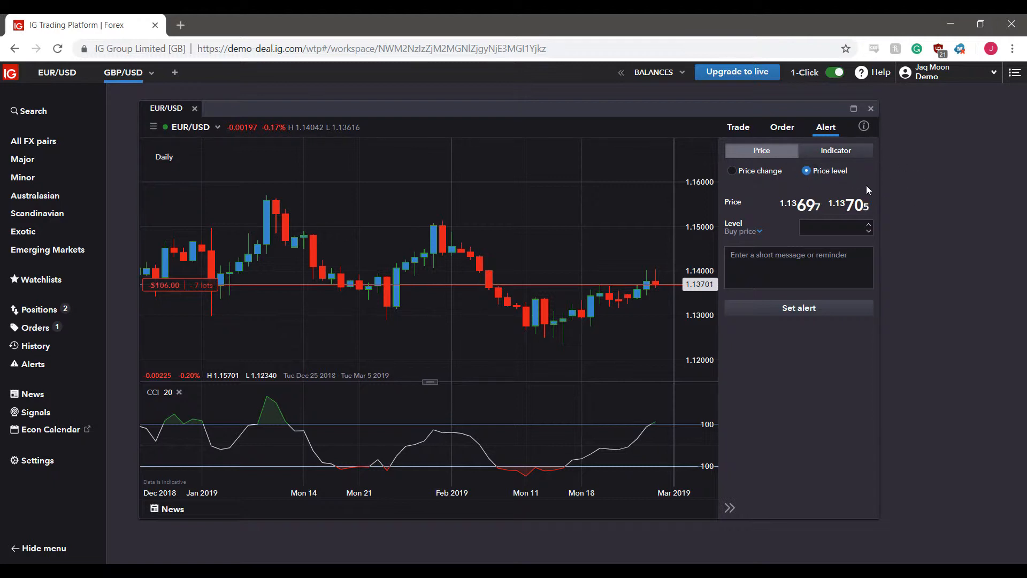
mouse_move(789, 218)
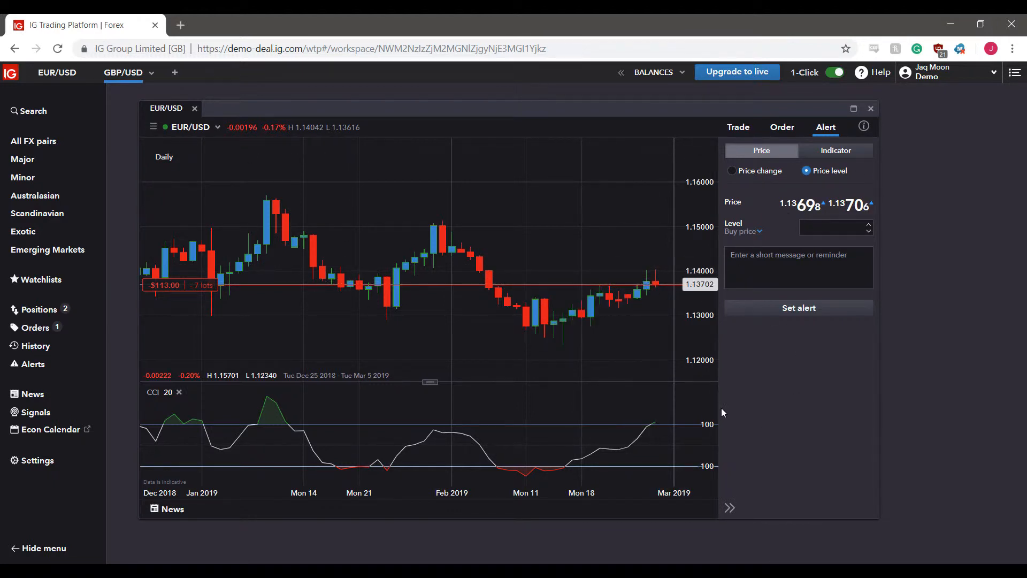
mouse_move(661, 311)
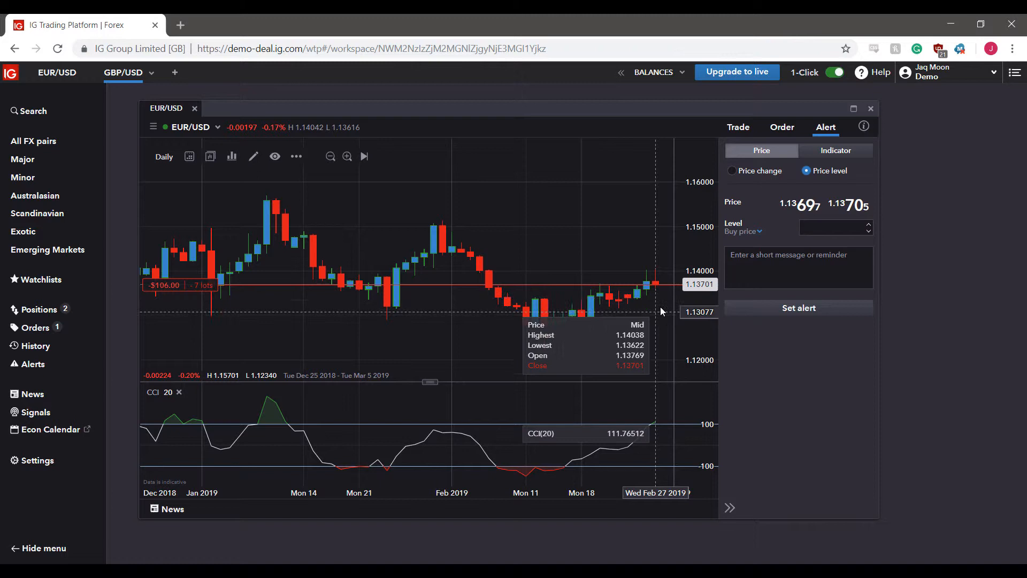
mouse_move(788, 369)
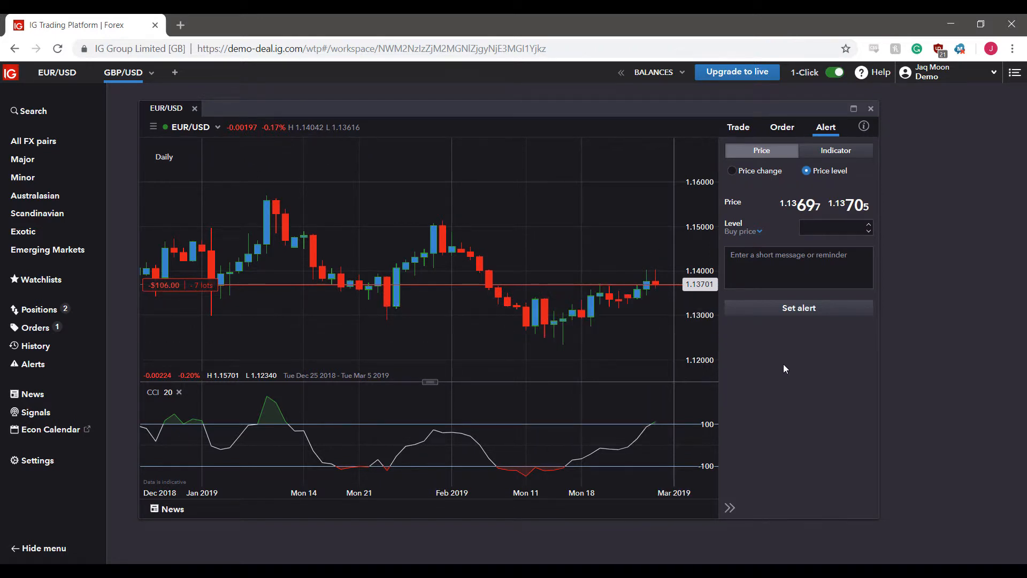
Step: Enter a level of 1.137 and set the EUR/USD price level alert without a message
click(832, 228)
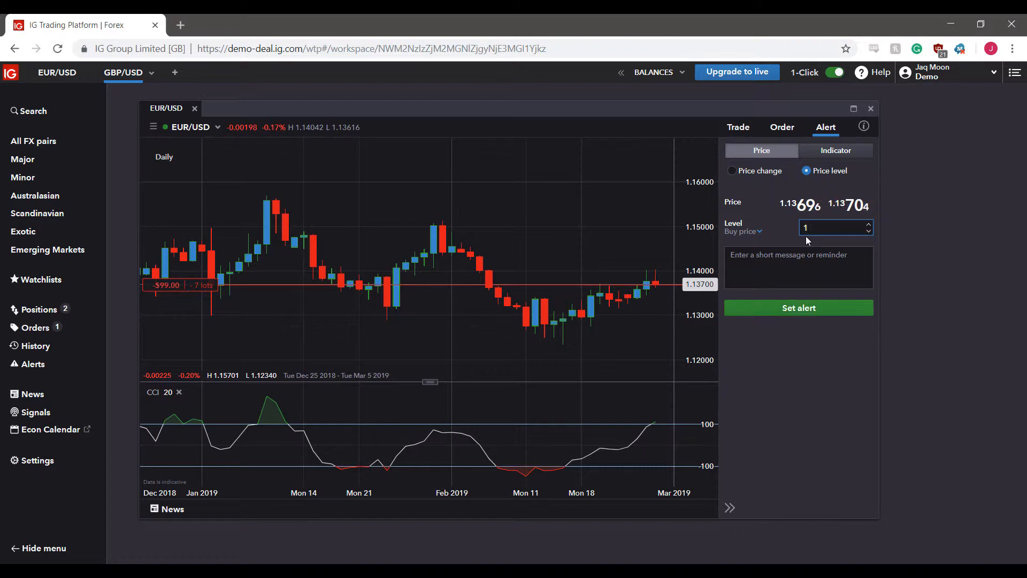
text(1.13700)
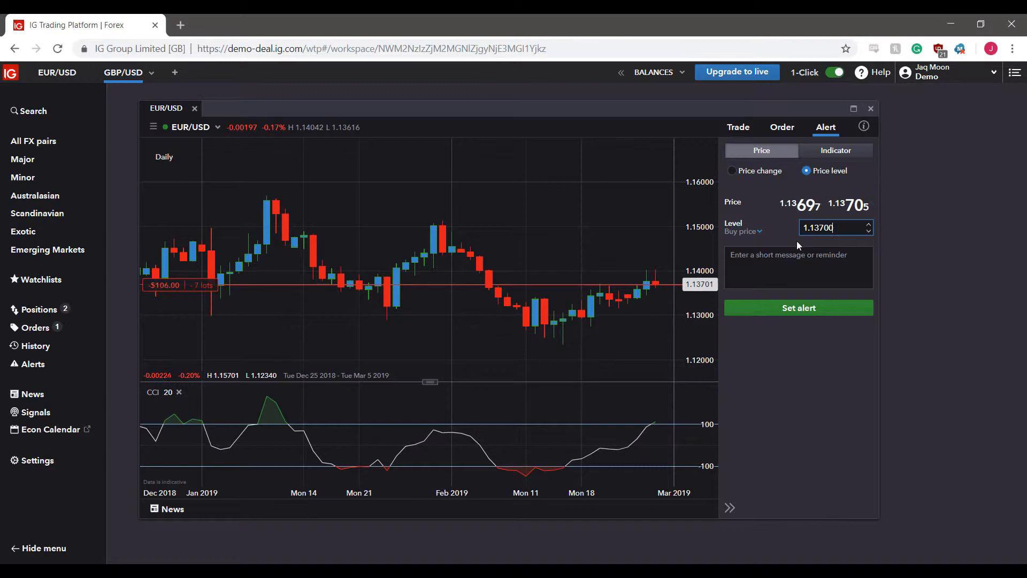
click(798, 268)
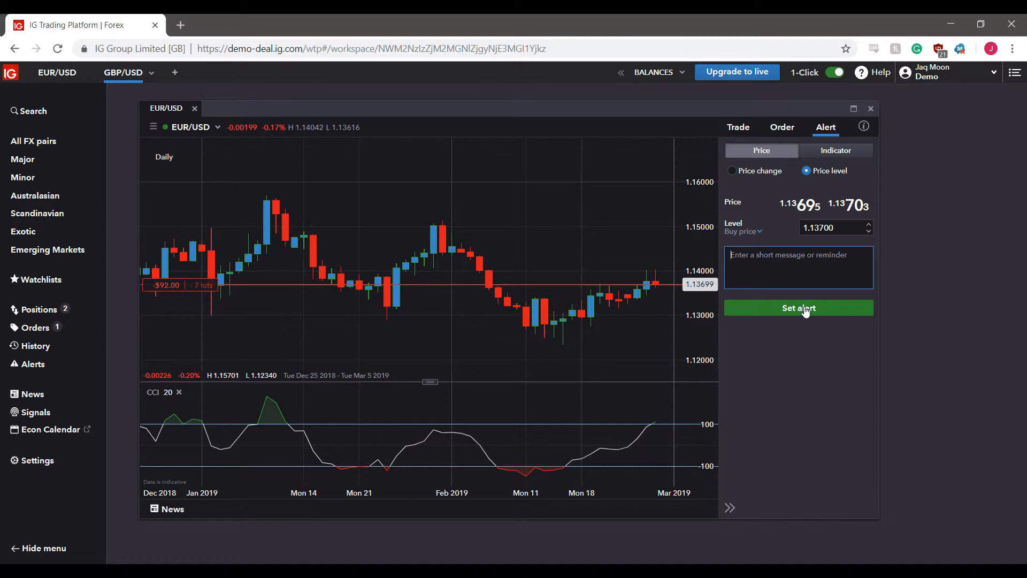
click(799, 309)
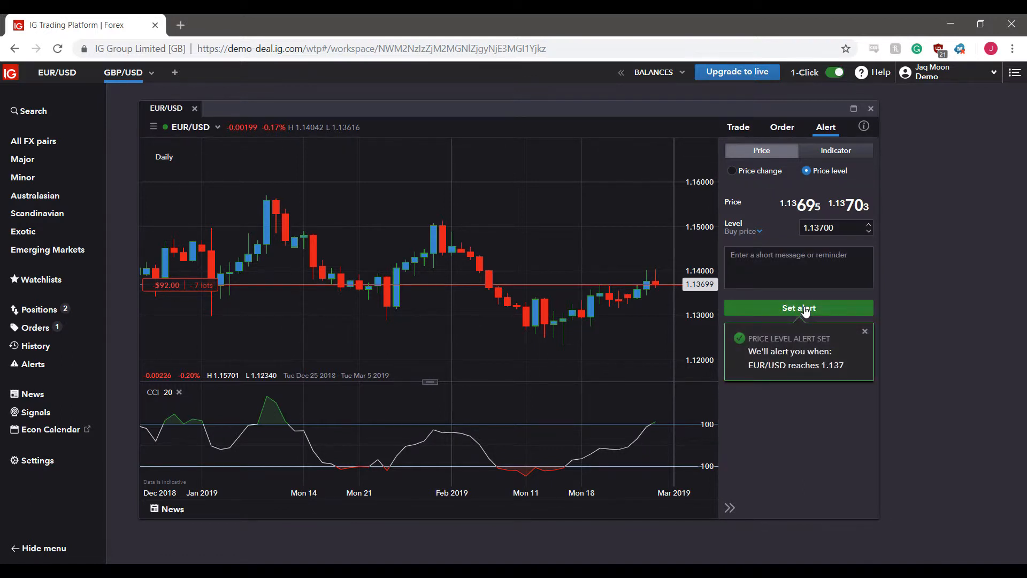
mouse_move(655, 283)
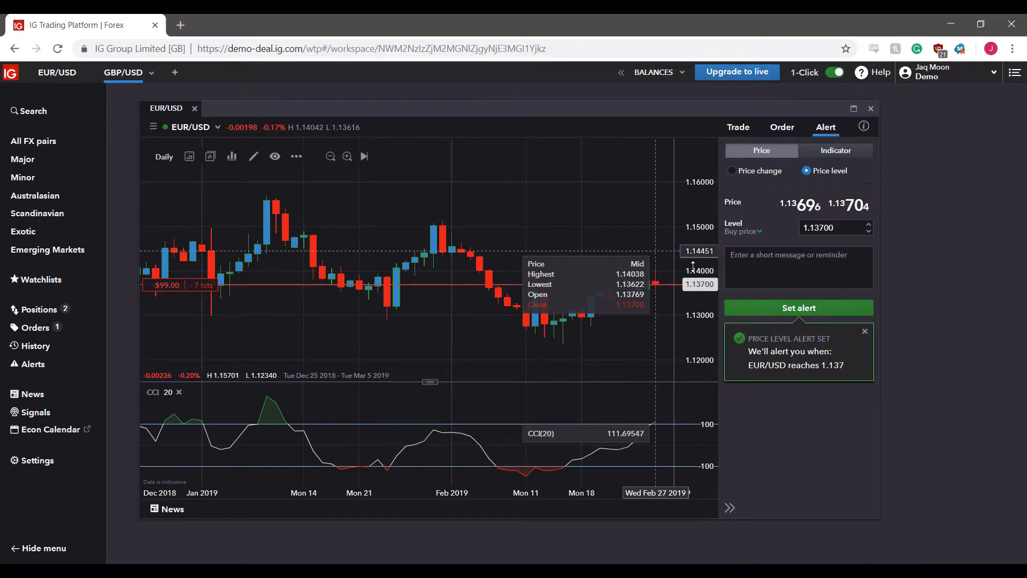
Step: Dismiss the alert confirmation and switch the Alert panel to Indicator alerts
click(865, 330)
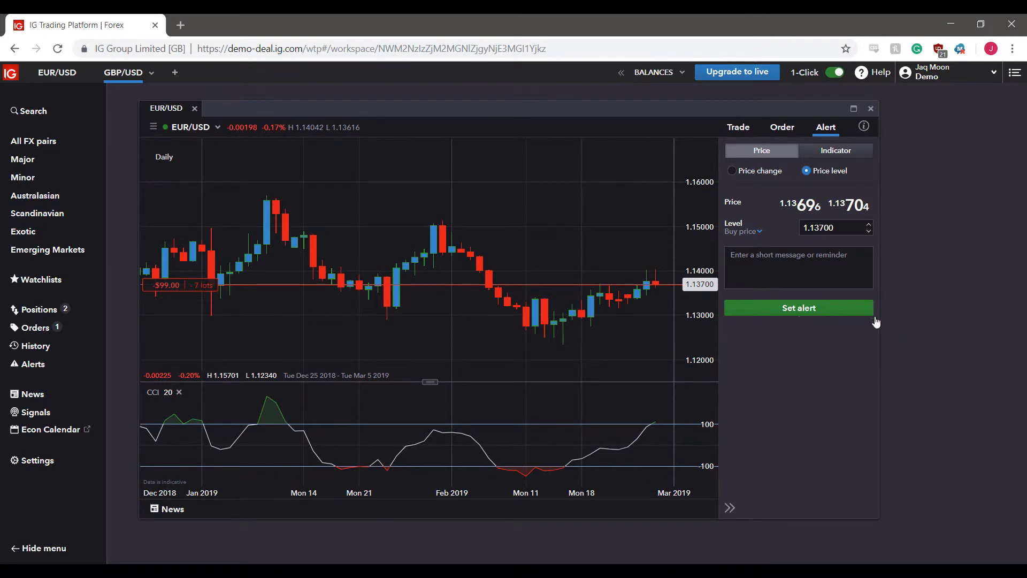
mouse_move(621, 146)
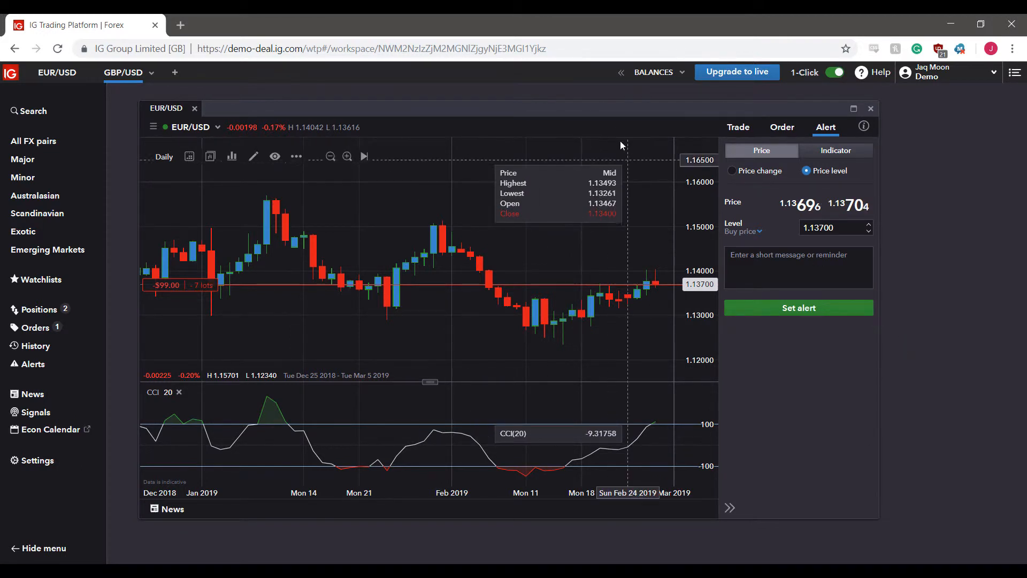
mouse_move(603, 65)
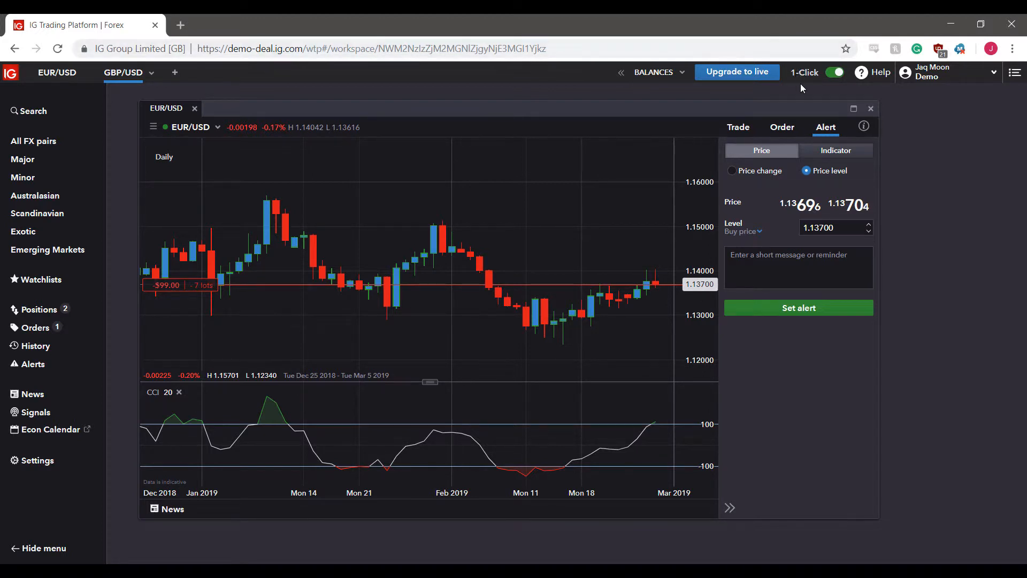
mouse_move(465, 120)
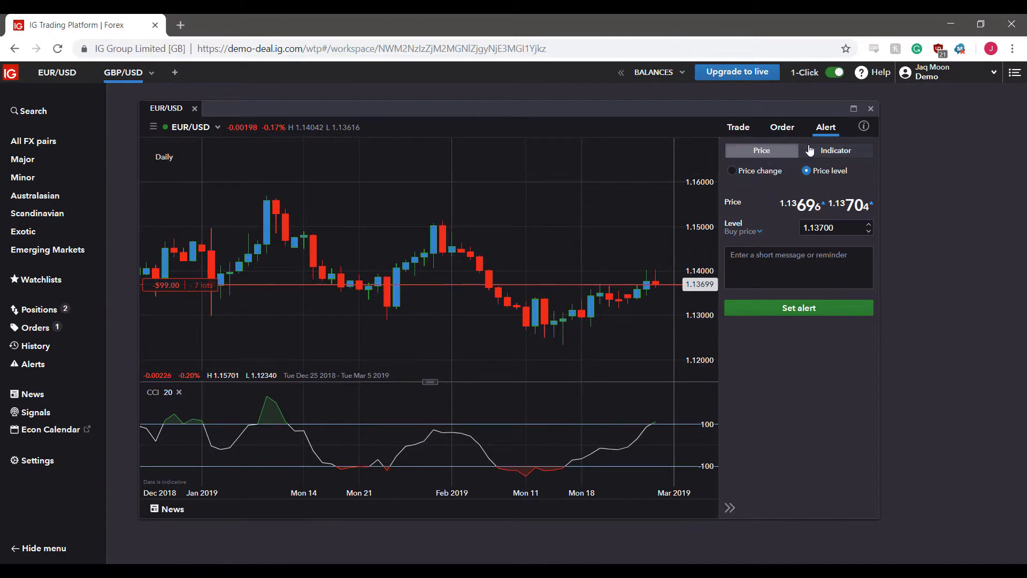
click(835, 150)
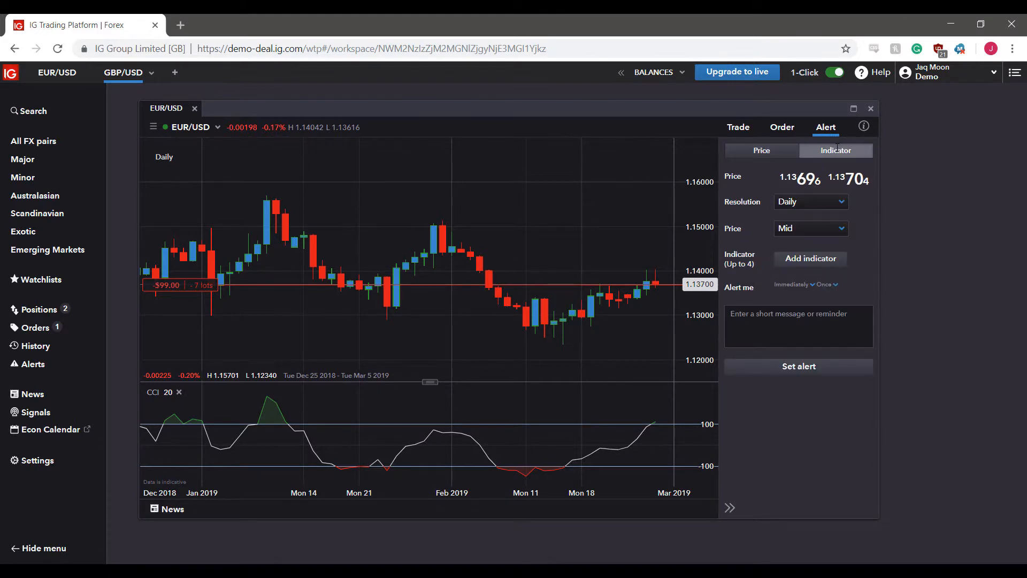
Step: Start adding an indicator condition and show the indicator type list, defaulting to Bollinger Bands
click(810, 258)
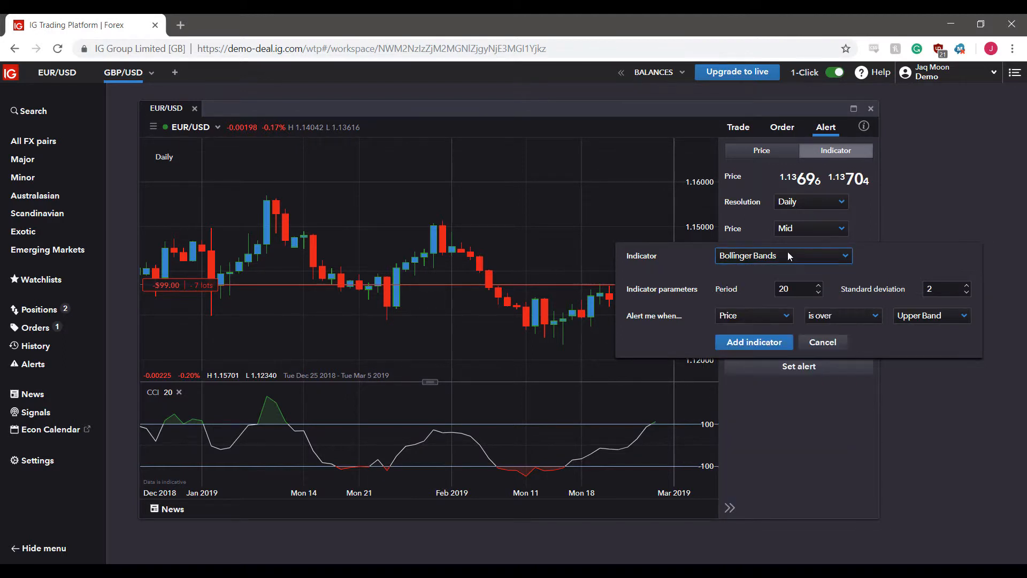
click(782, 256)
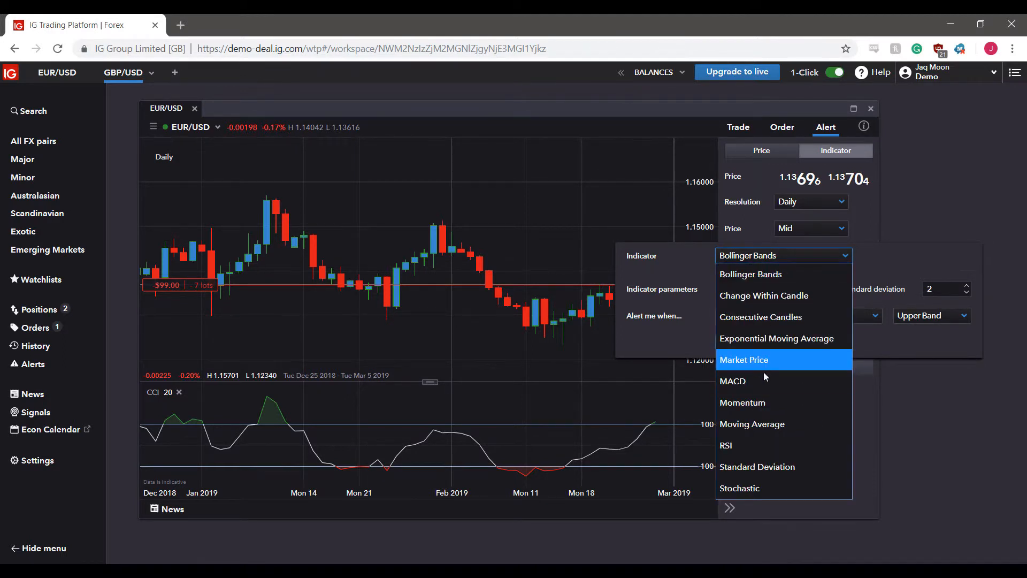
mouse_move(751, 423)
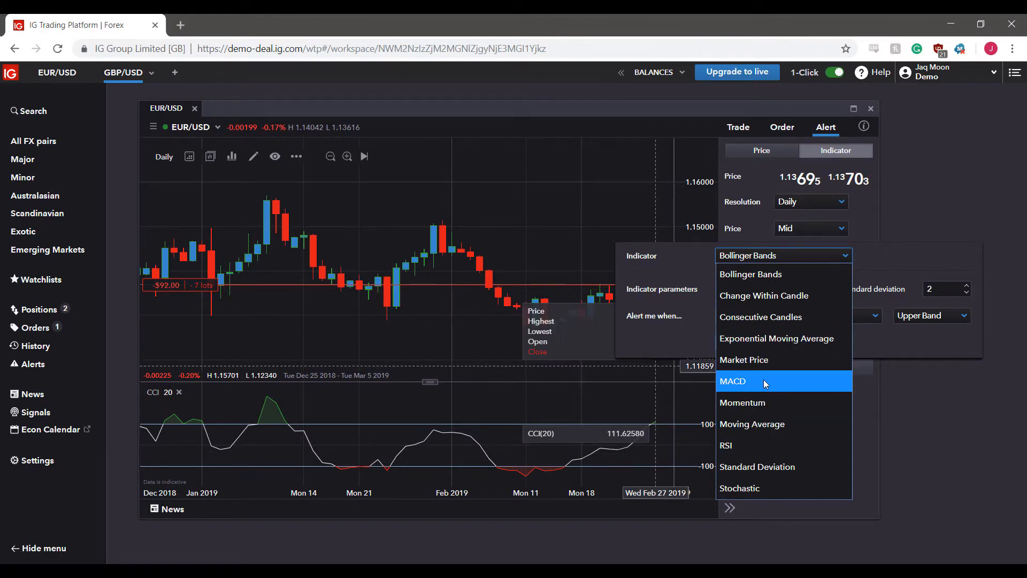
mouse_move(764, 295)
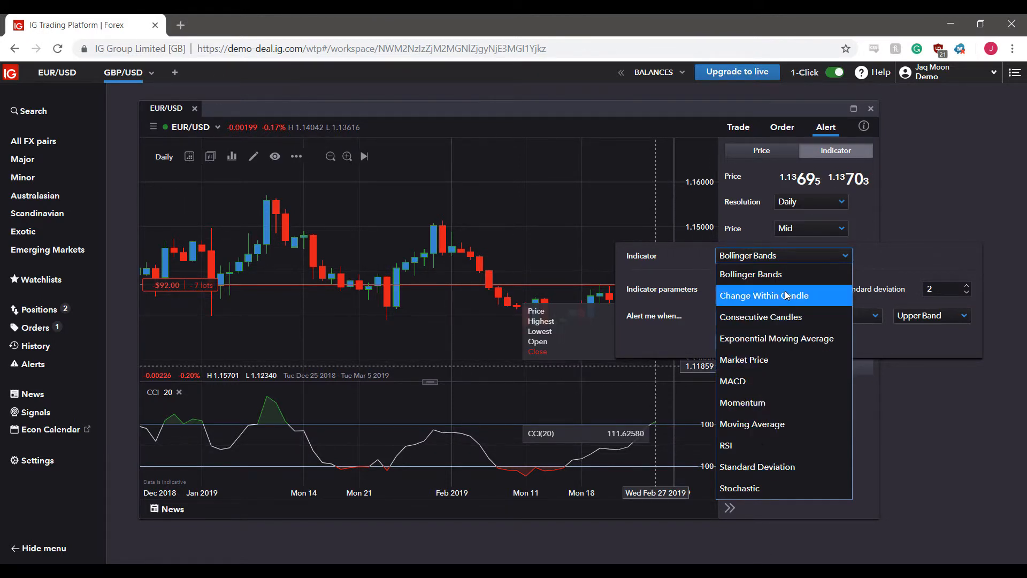
mouse_move(751, 274)
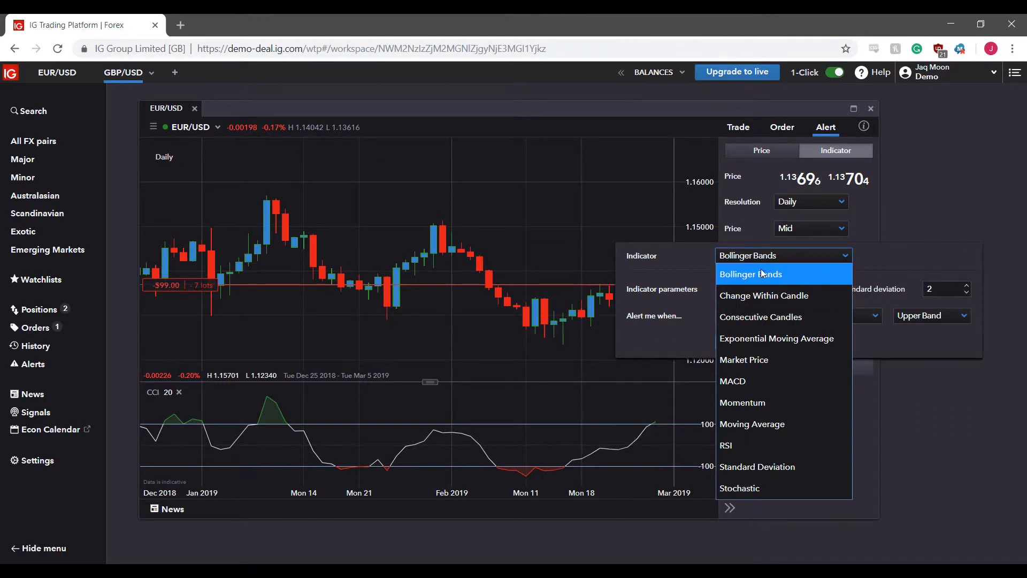
mouse_move(742, 402)
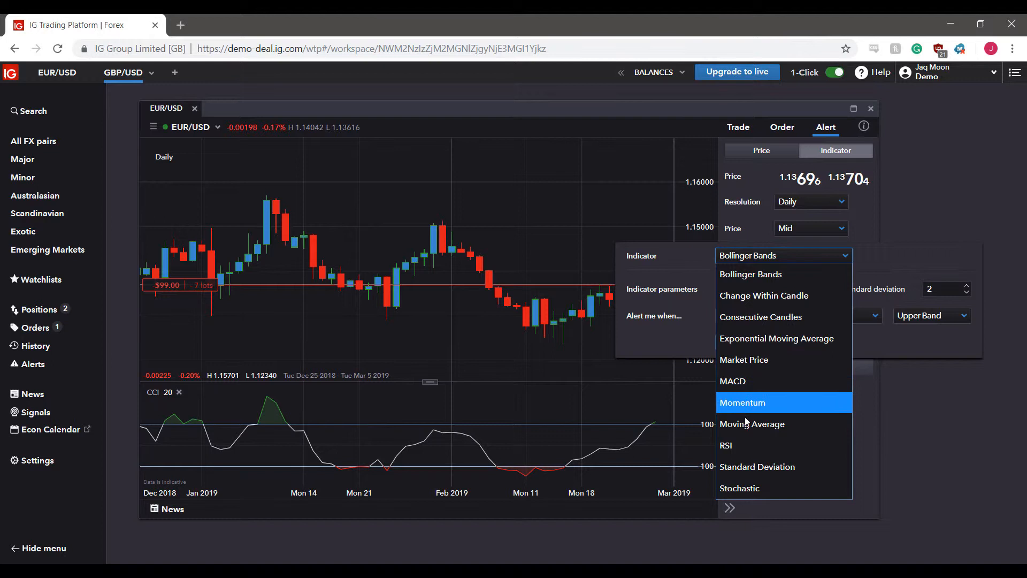
Step: Base the indicator alert on the Ask price with a 1 minute resolution
click(810, 227)
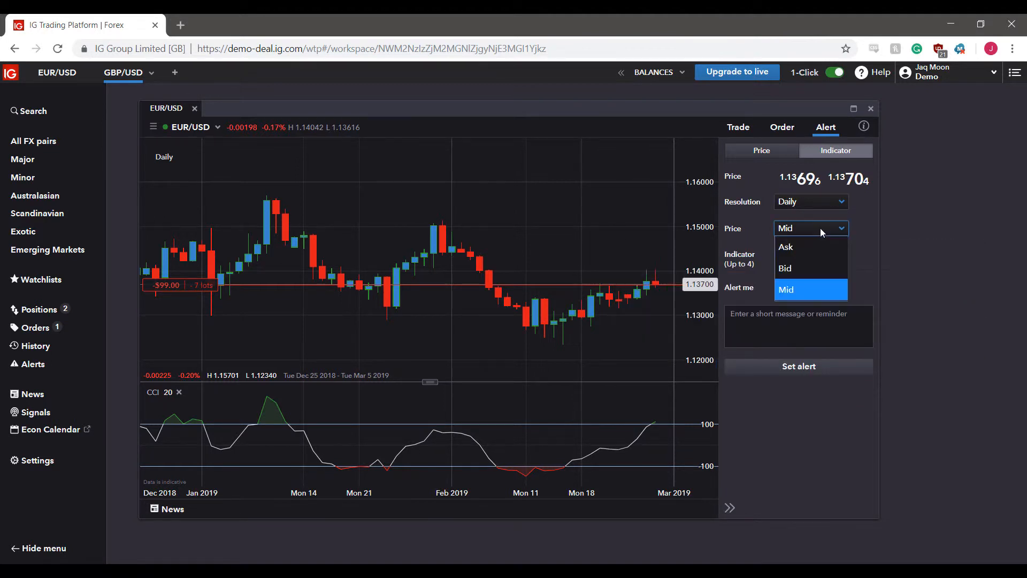
mouse_move(803, 247)
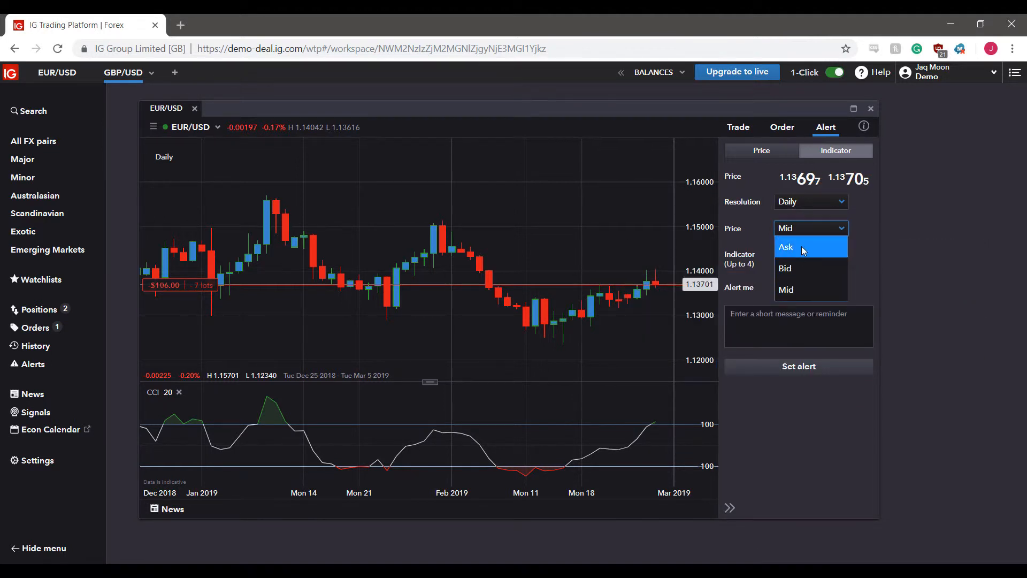
mouse_move(786, 268)
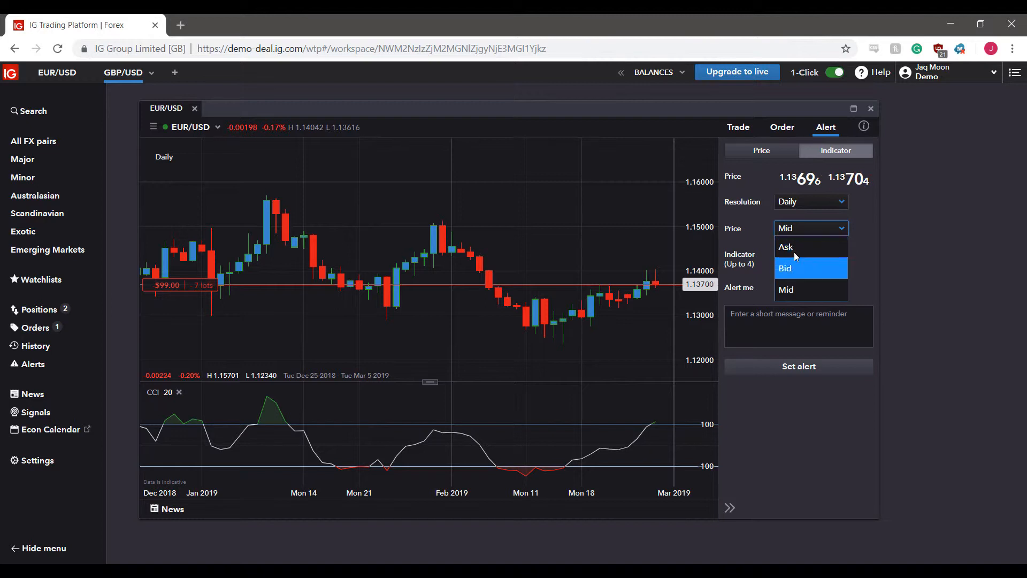
click(811, 201)
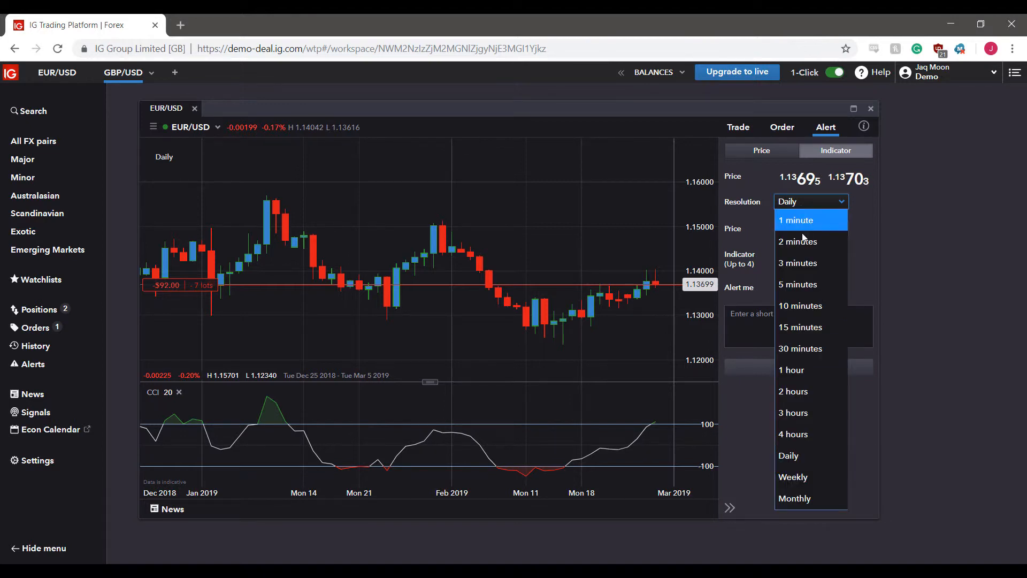
mouse_move(846, 205)
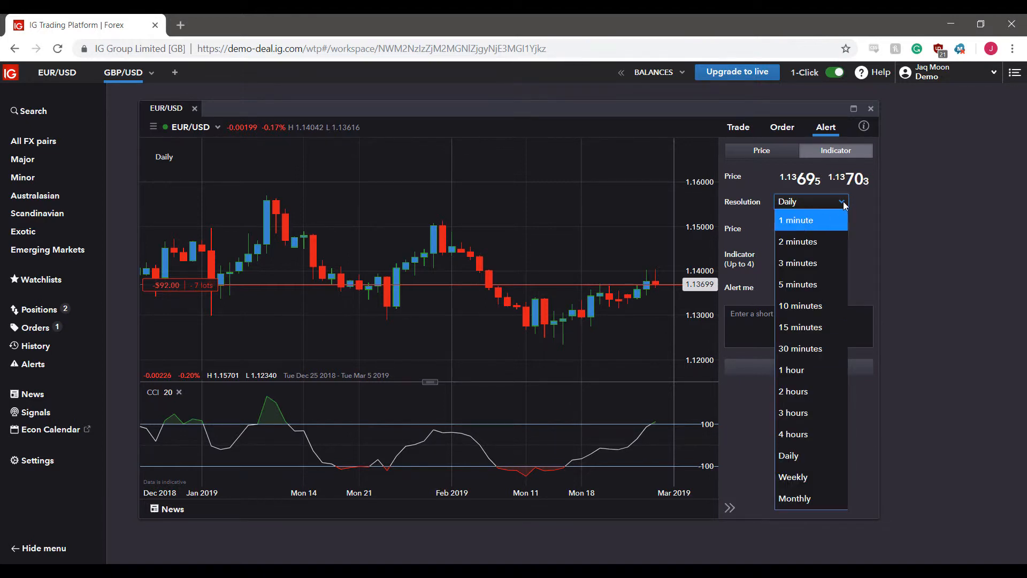
mouse_move(799, 326)
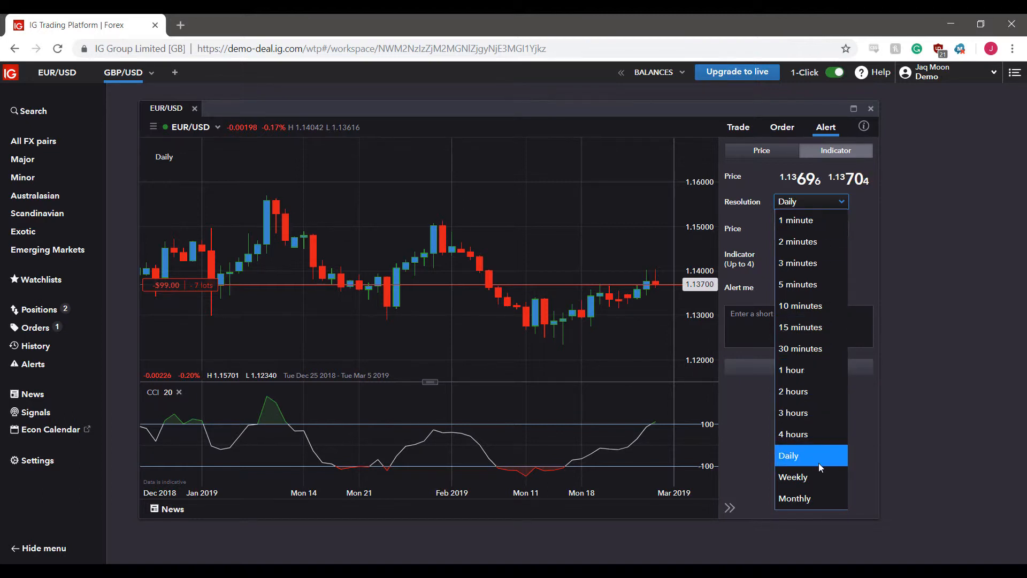
mouse_move(811, 220)
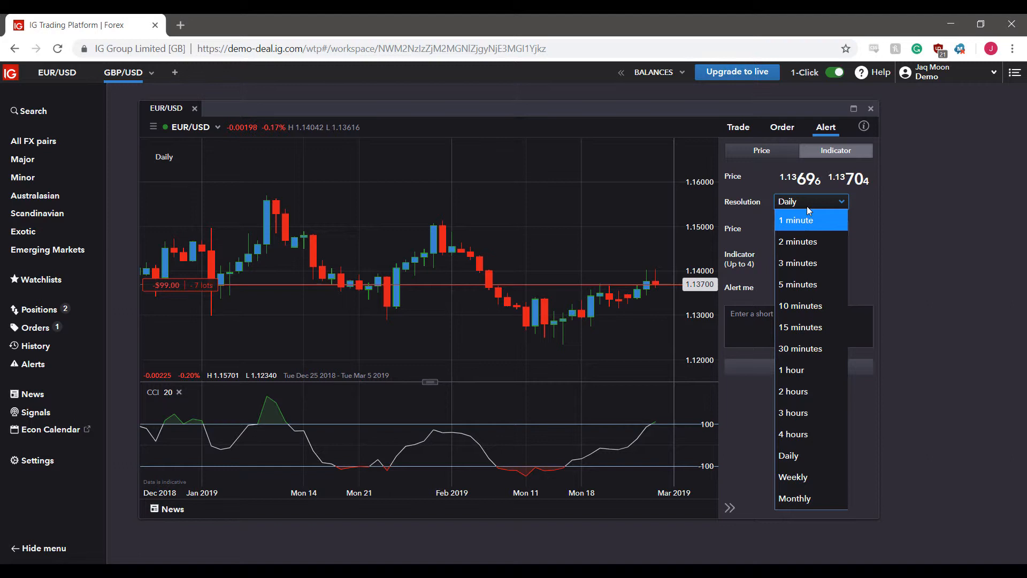
click(797, 219)
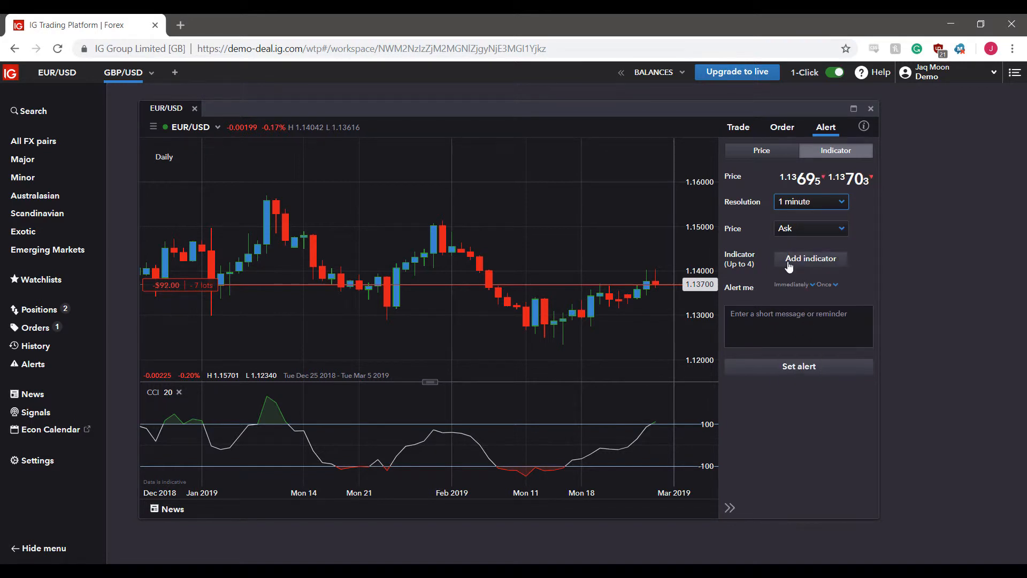
Step: Add a Moving Average indicator condition where period 20 crosses period 20
click(811, 258)
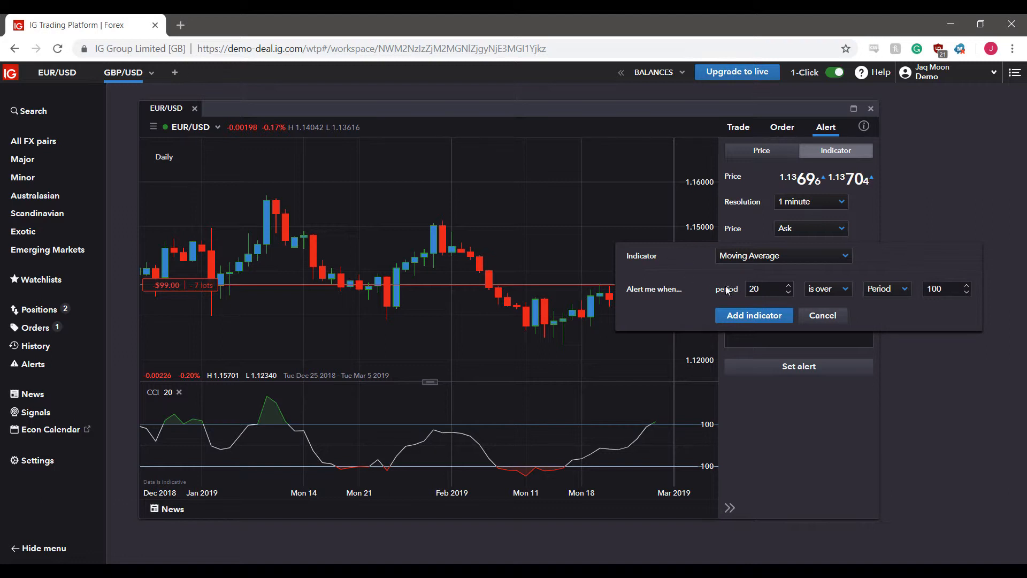
click(782, 255)
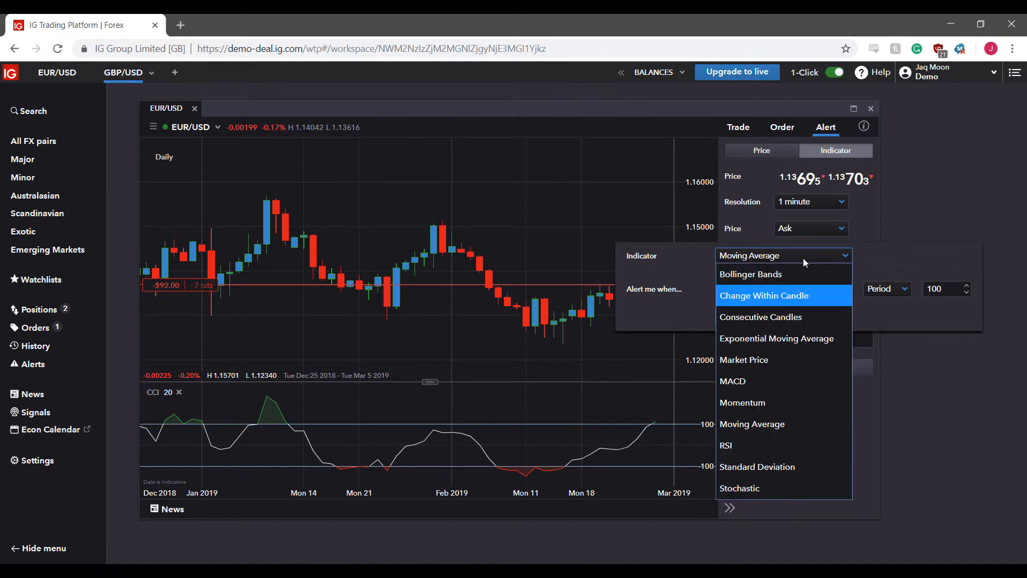
click(751, 424)
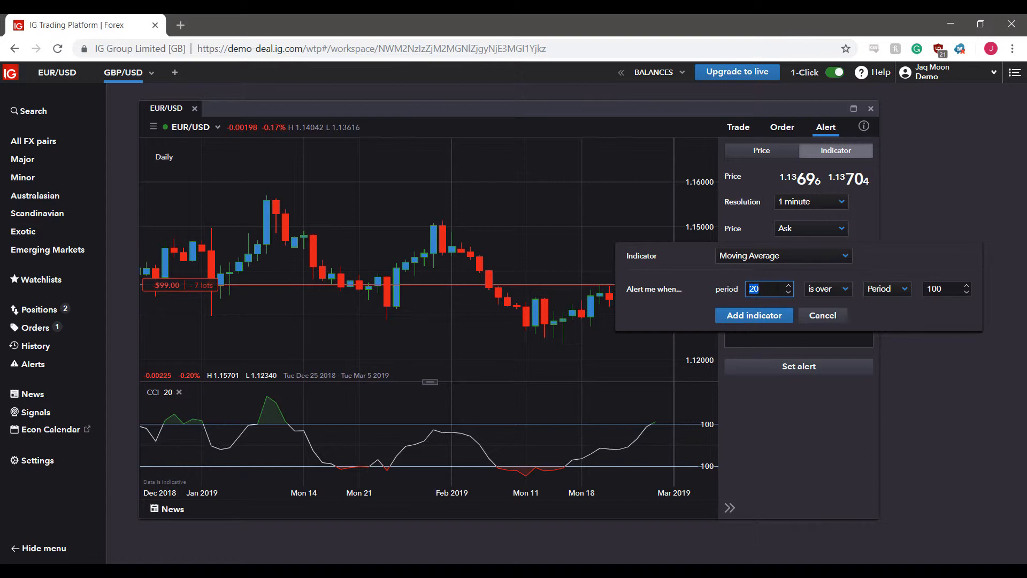
click(827, 289)
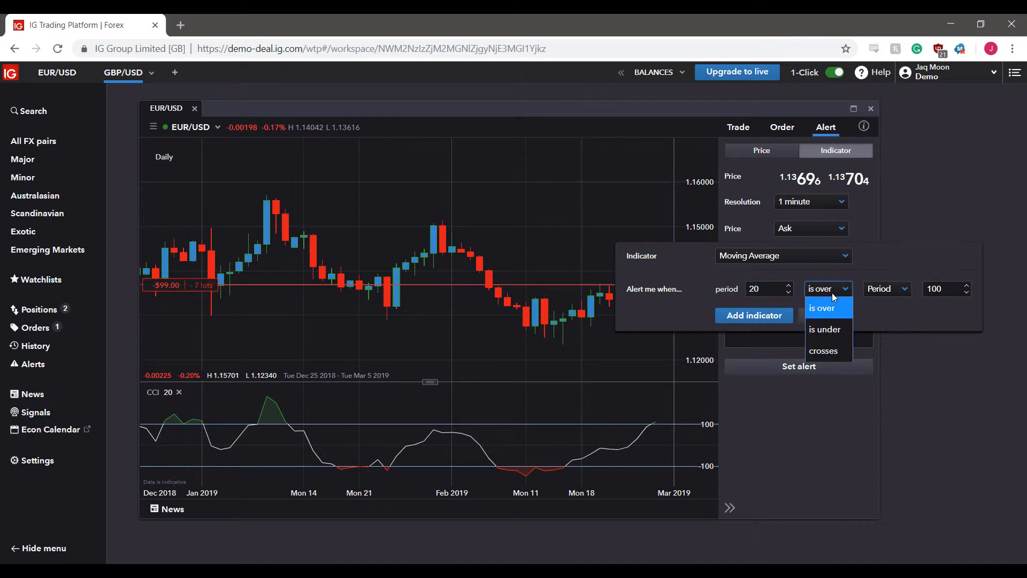
click(820, 308)
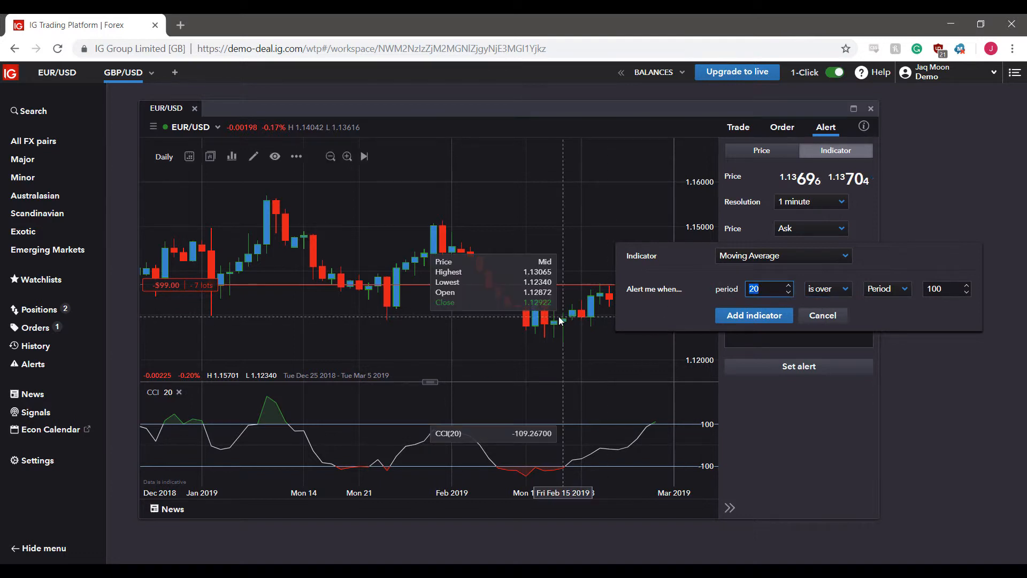
click(827, 288)
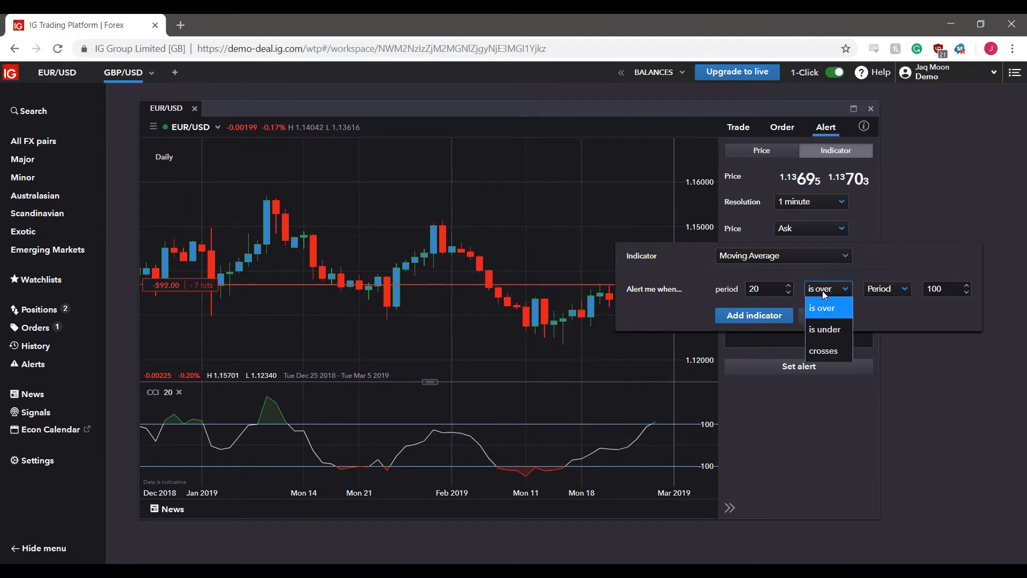
click(824, 350)
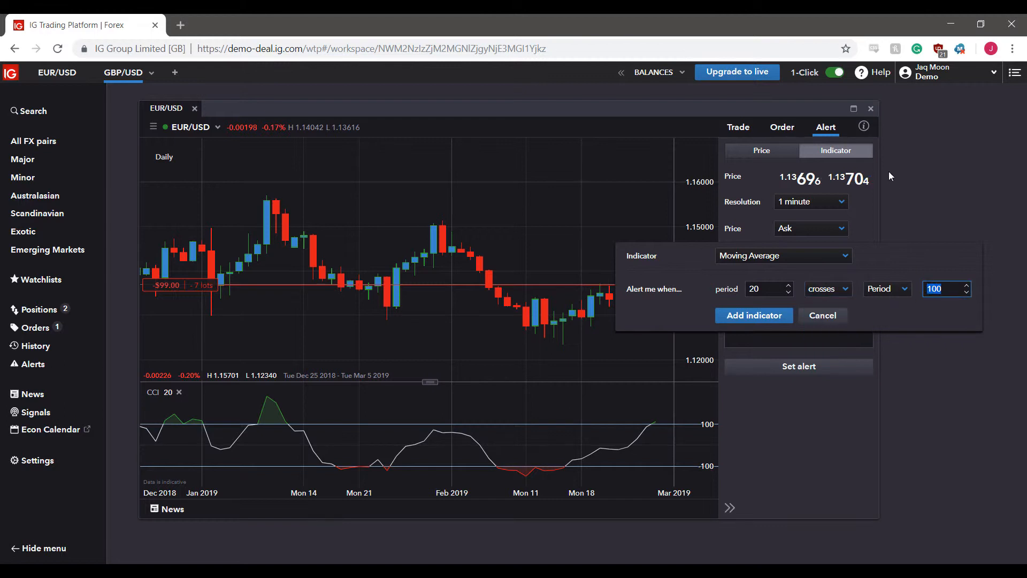
mouse_move(902, 155)
text(20)
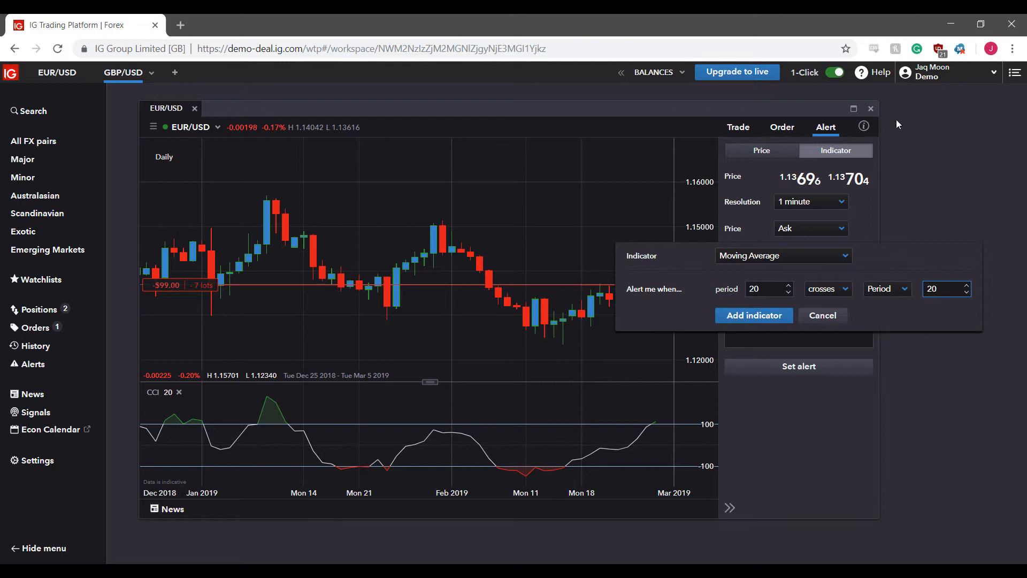
mouse_move(890, 202)
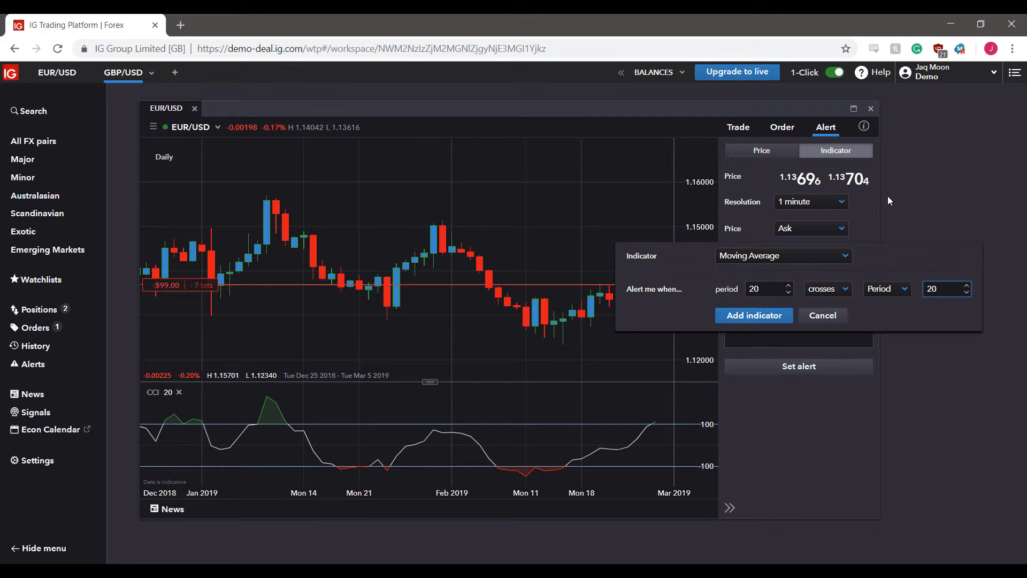
click(941, 288)
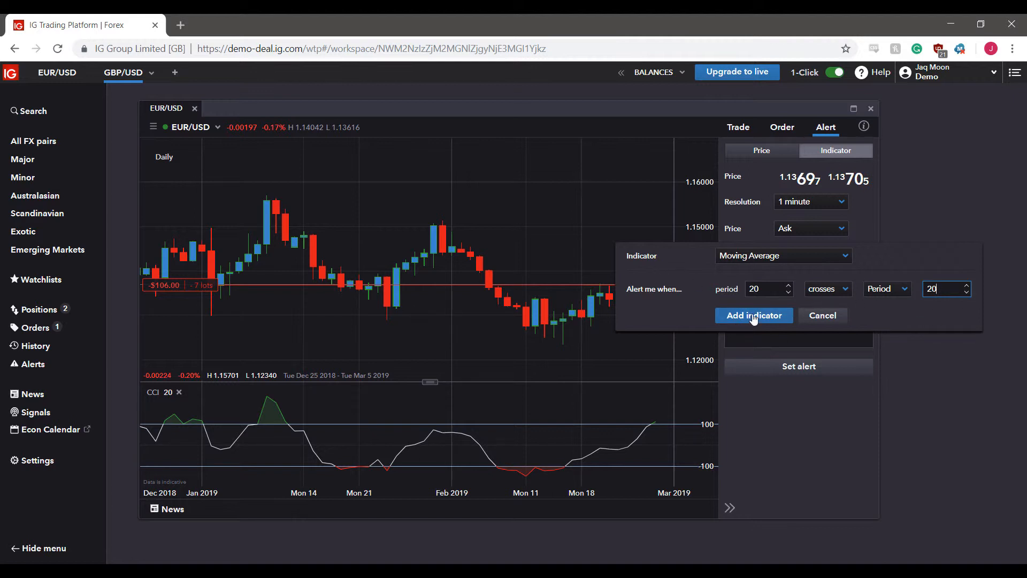
click(753, 315)
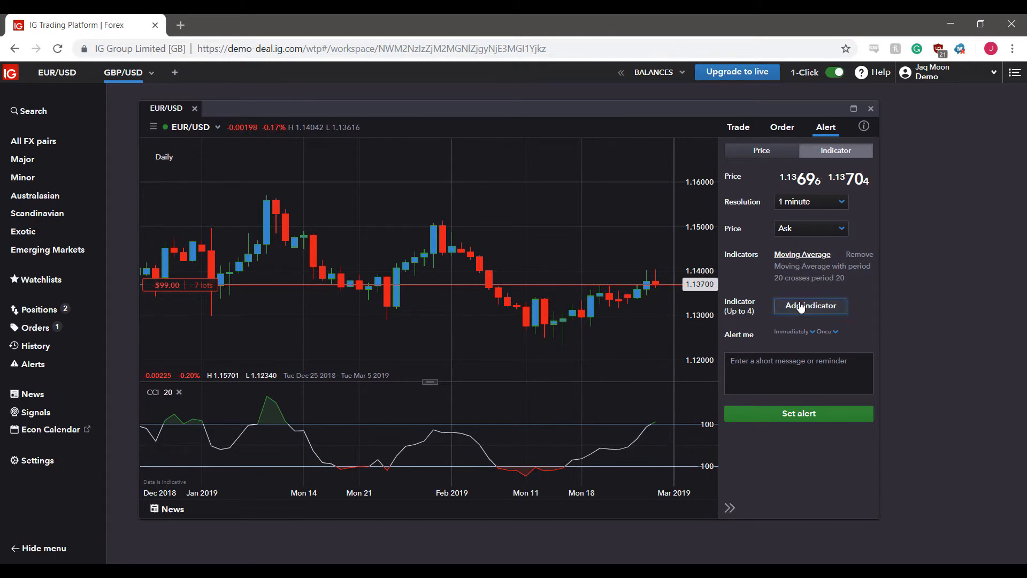
Step: Start a Market Price crossing condition, then switch to the plain Price alert form
click(811, 305)
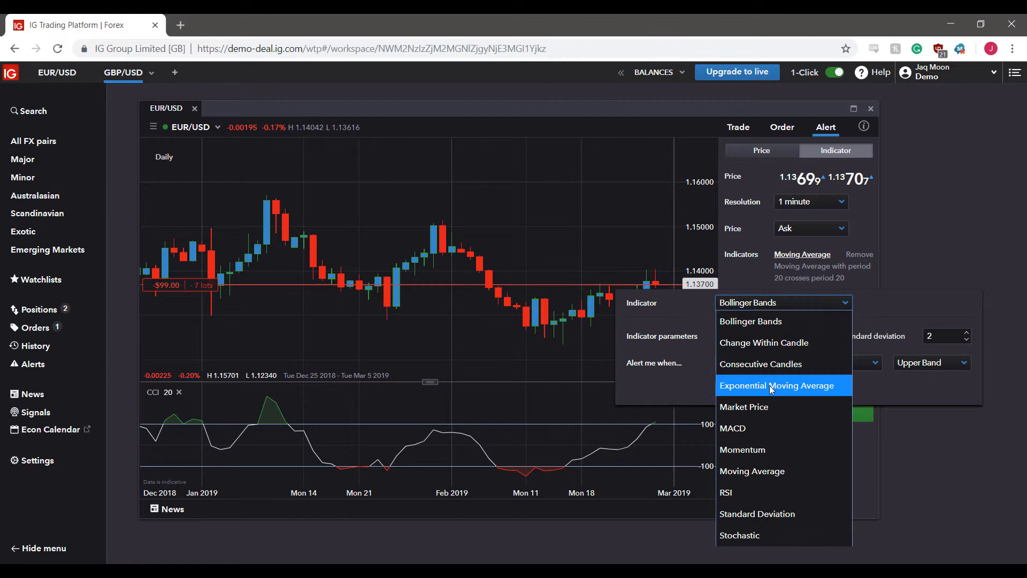
click(745, 406)
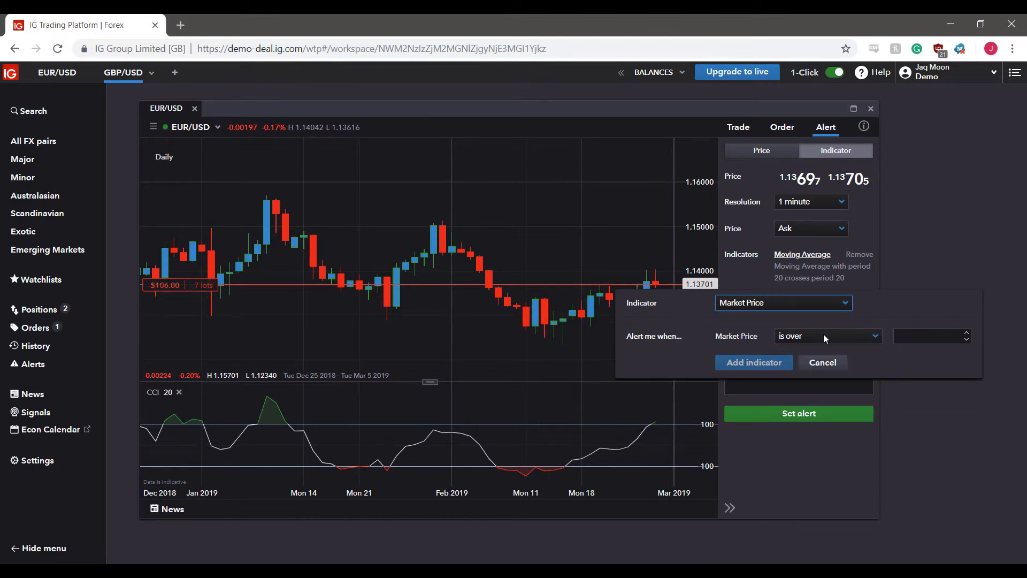
mouse_move(756, 341)
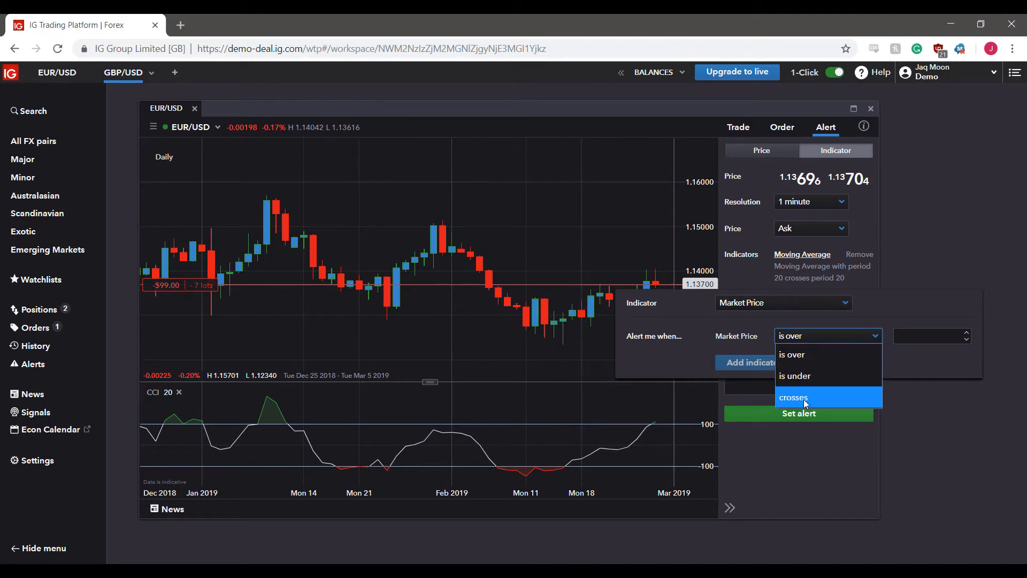
click(793, 397)
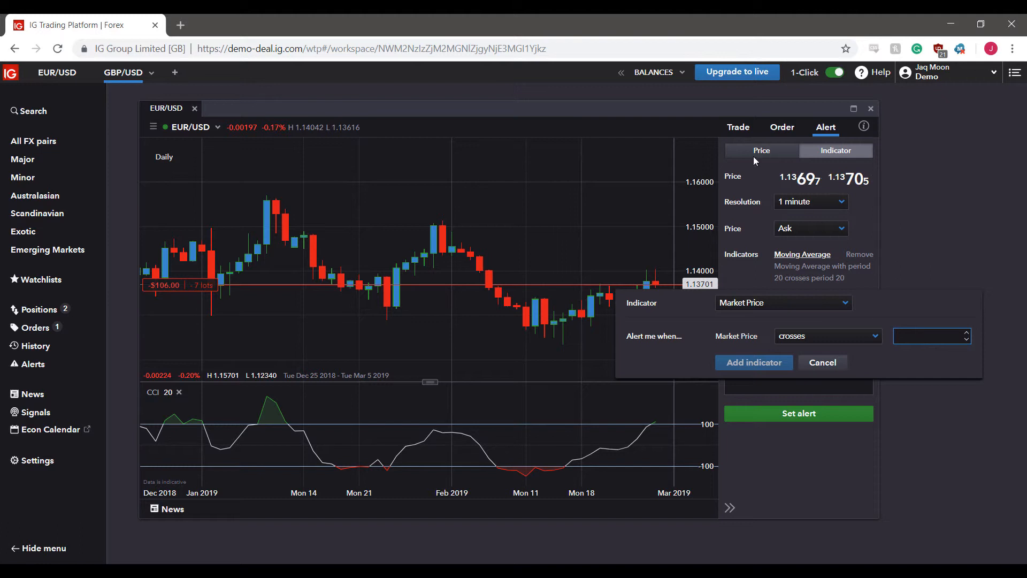
click(761, 150)
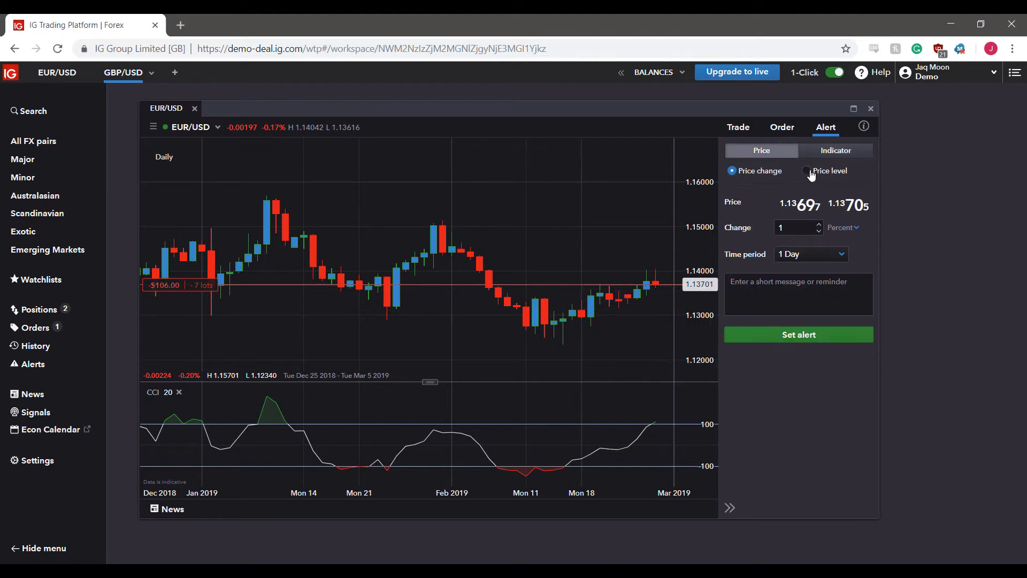
Step: Return to indicator alerts and add a Market Price condition crossing 1.137
click(805, 170)
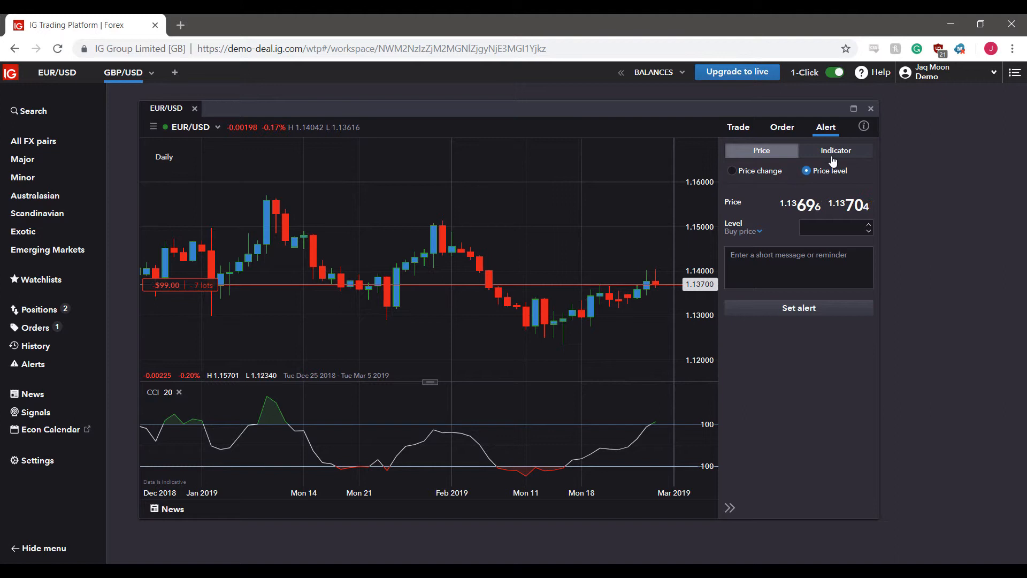
click(836, 149)
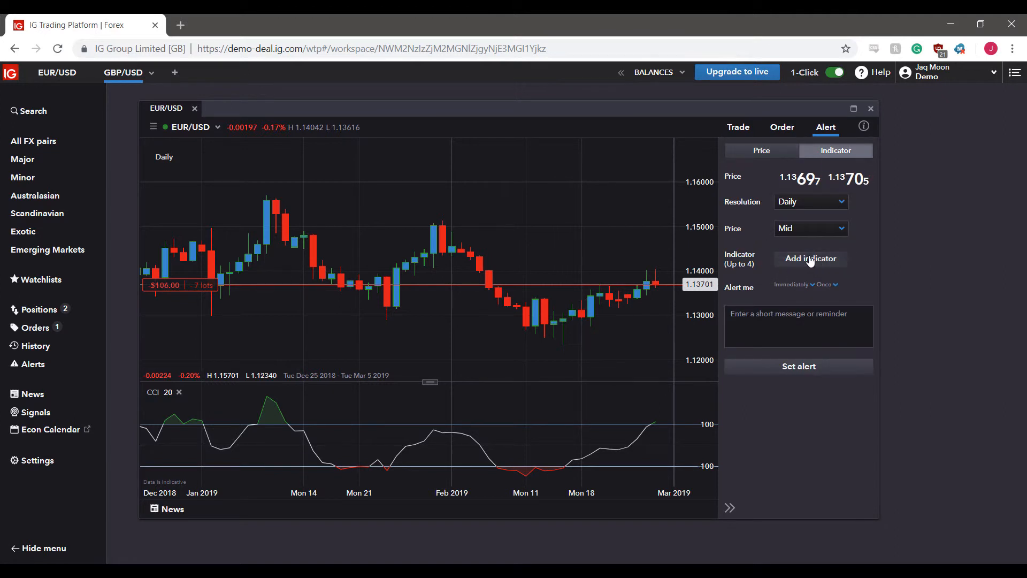
click(810, 258)
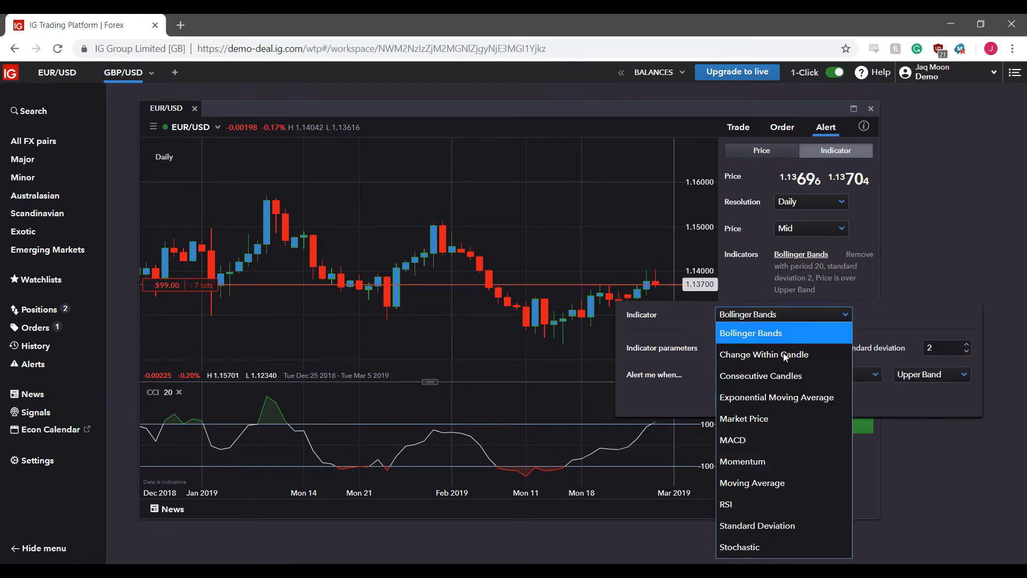
mouse_move(761, 376)
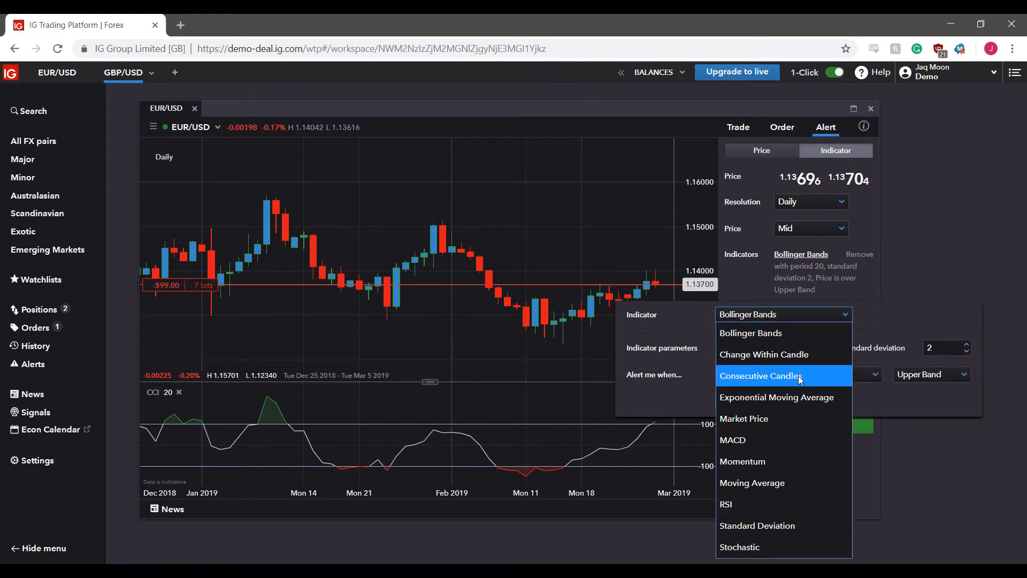
click(744, 418)
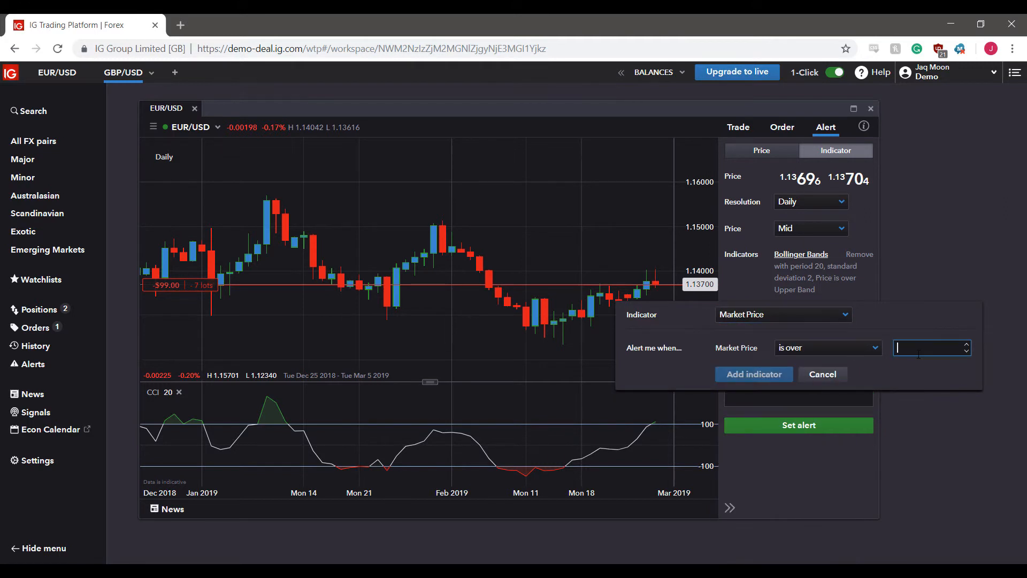
text(1)
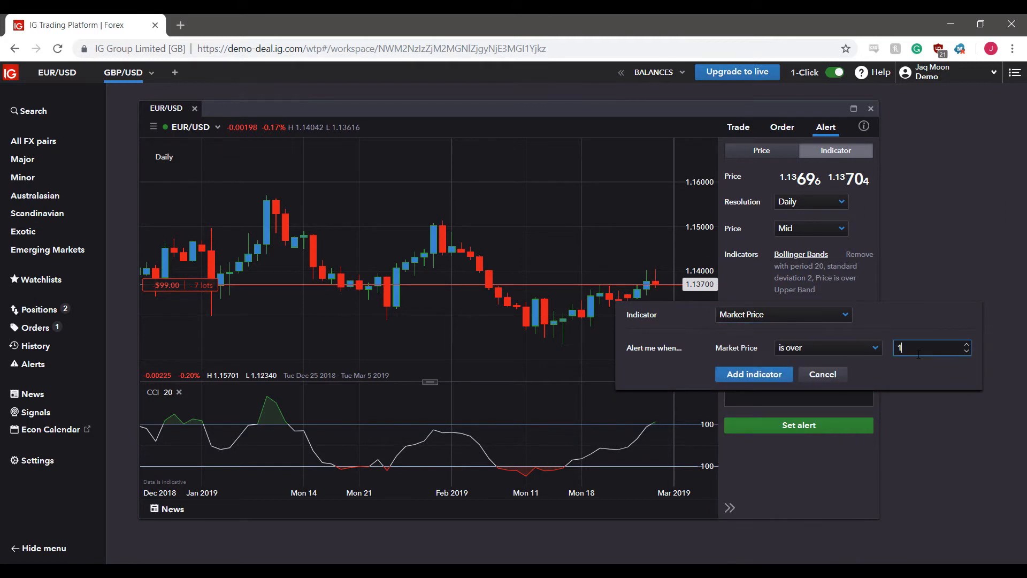
text(.137)
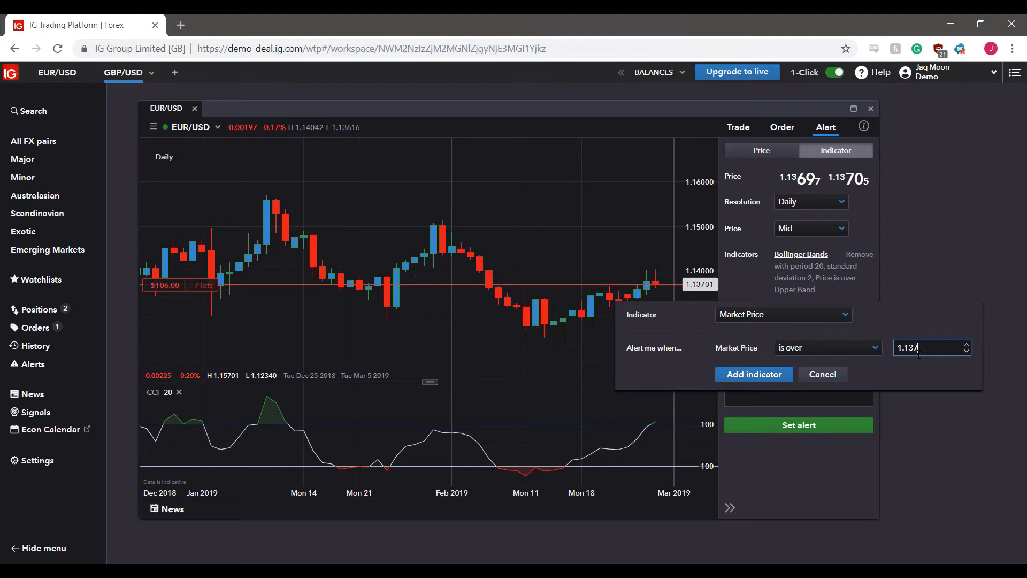
click(827, 347)
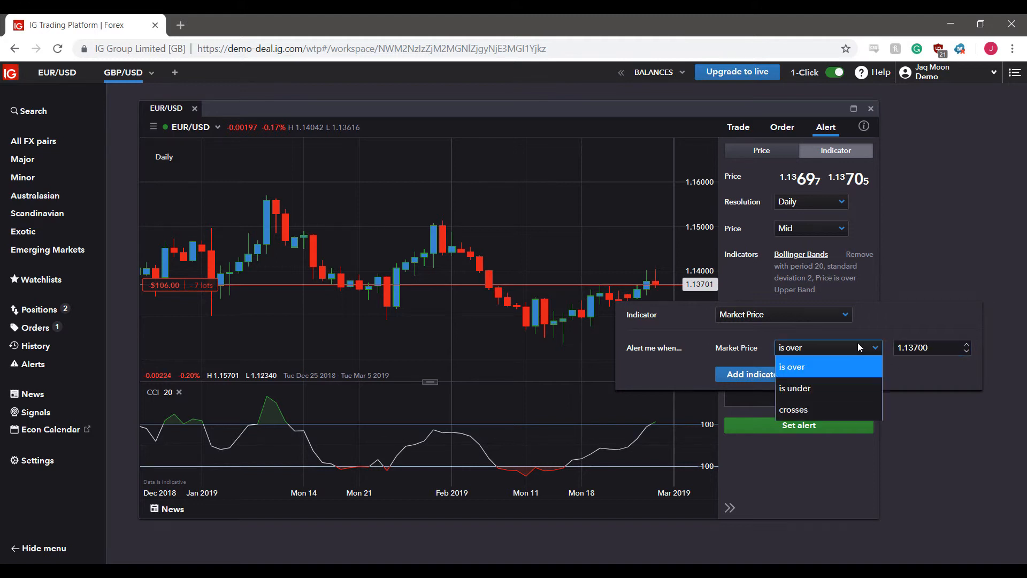
click(793, 409)
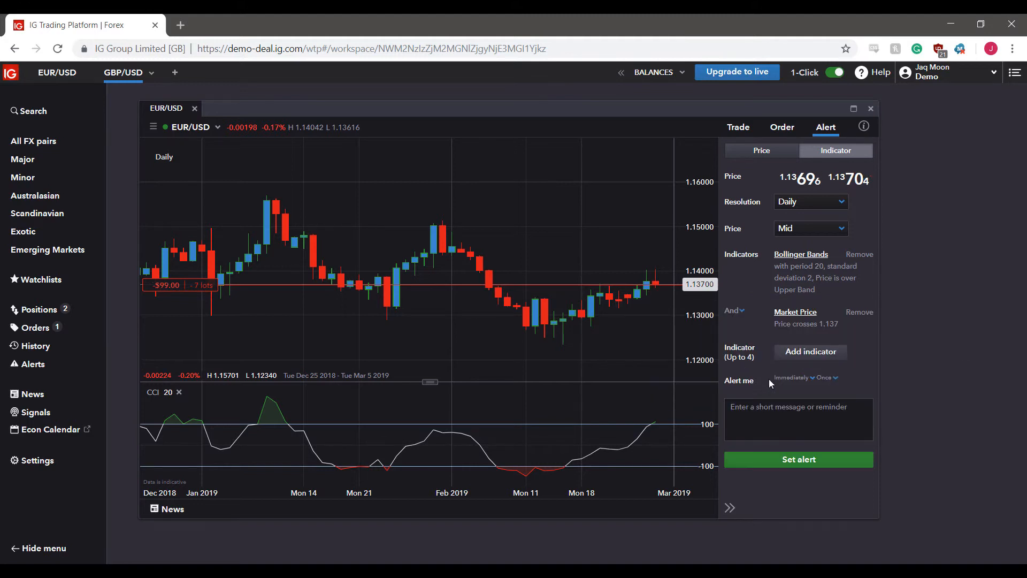
mouse_move(814, 374)
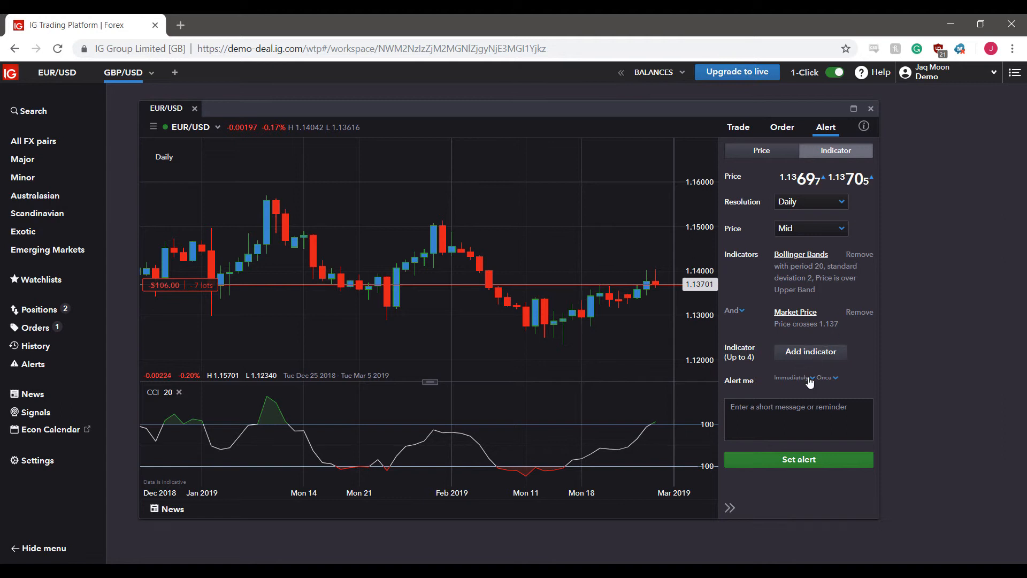
mouse_move(844, 162)
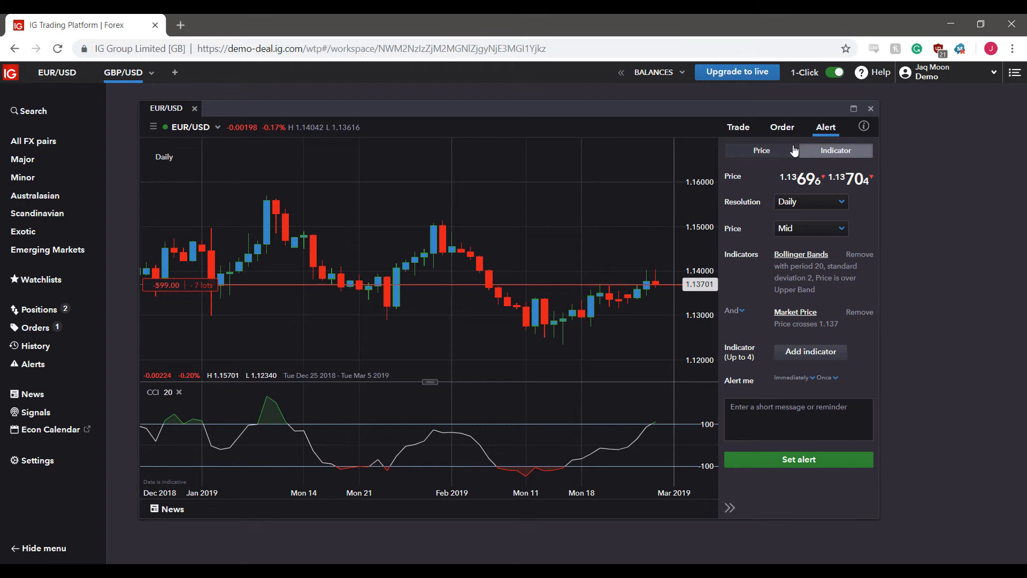
Step: Set the alert timing to Immediately and frequency to Every time this occurs
click(822, 377)
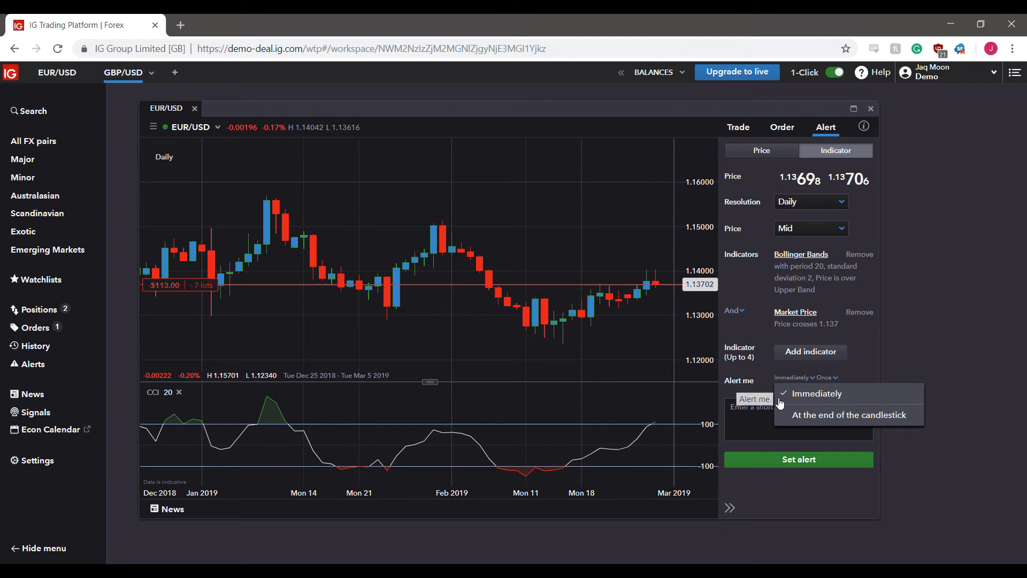
mouse_move(846, 393)
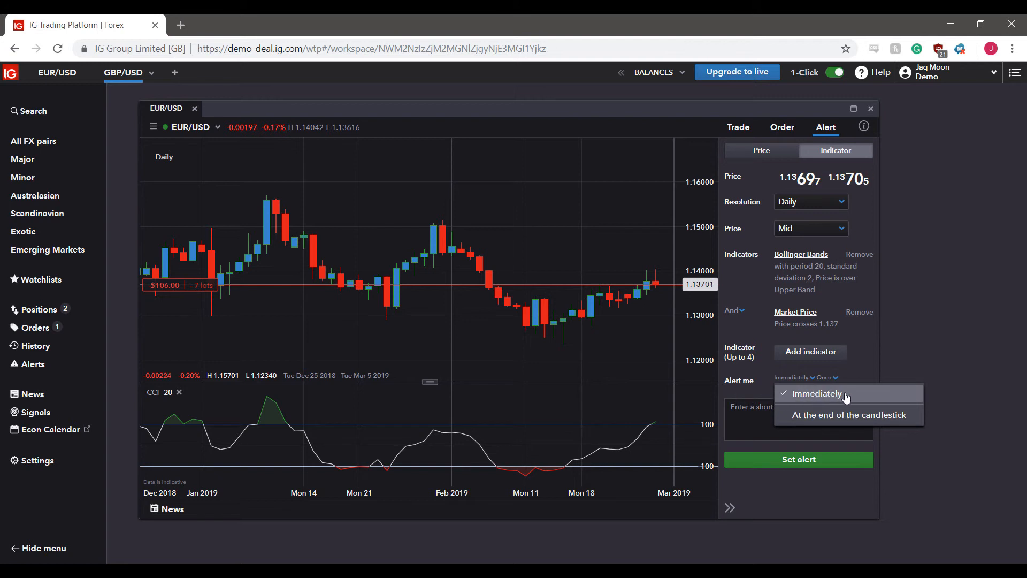
mouse_move(865, 426)
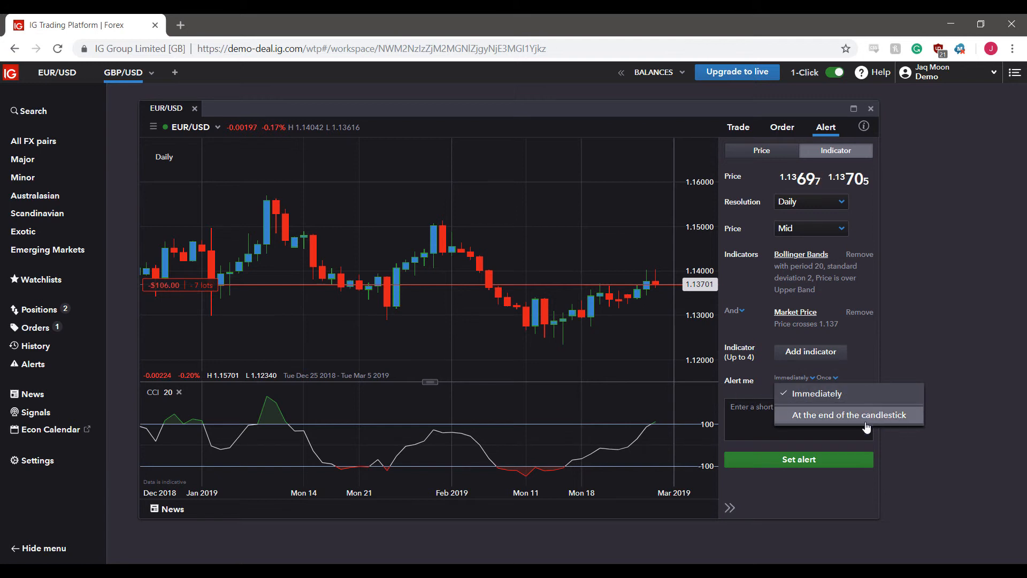
mouse_move(864, 393)
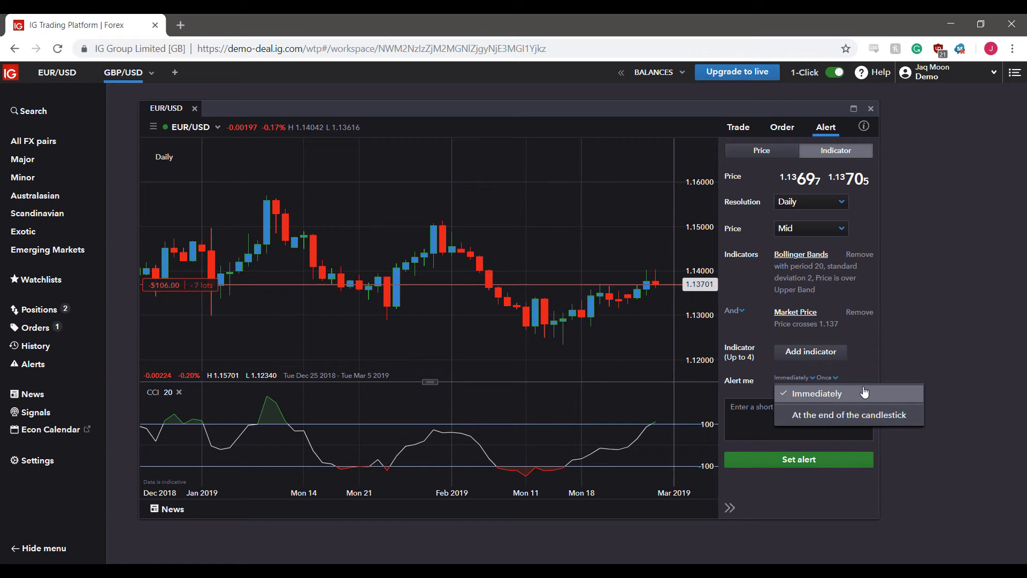
click(825, 377)
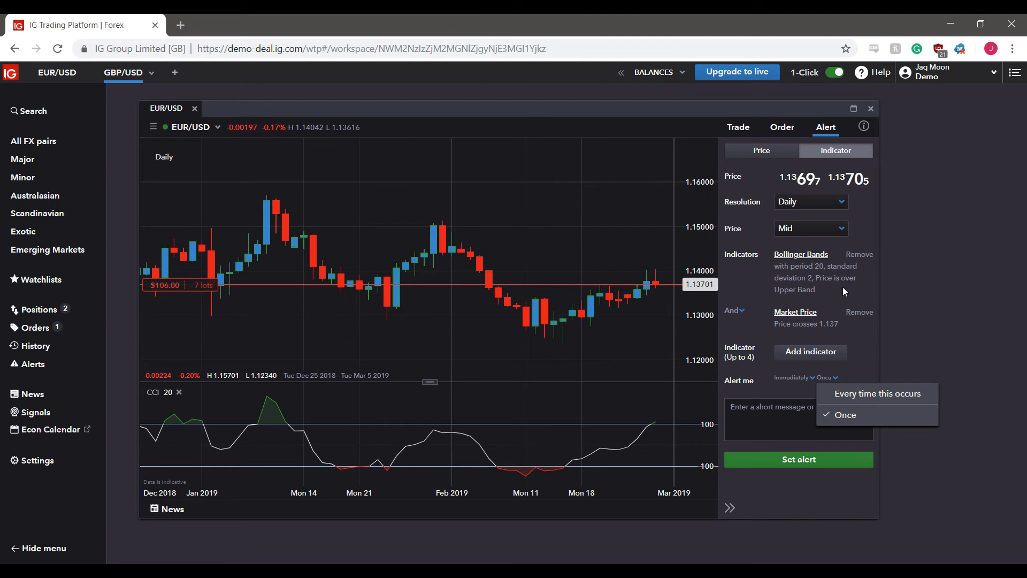
mouse_move(876, 393)
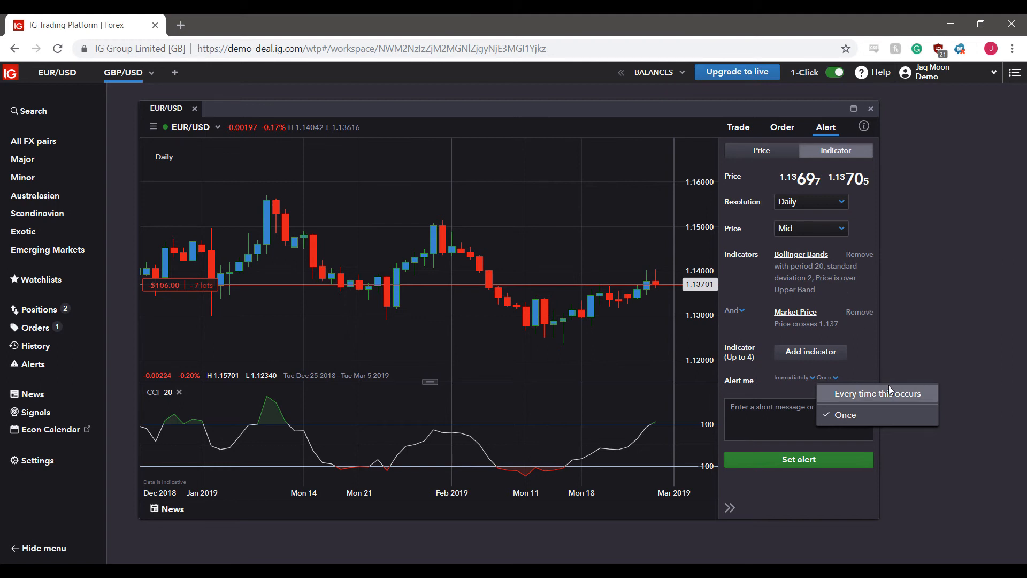
click(876, 393)
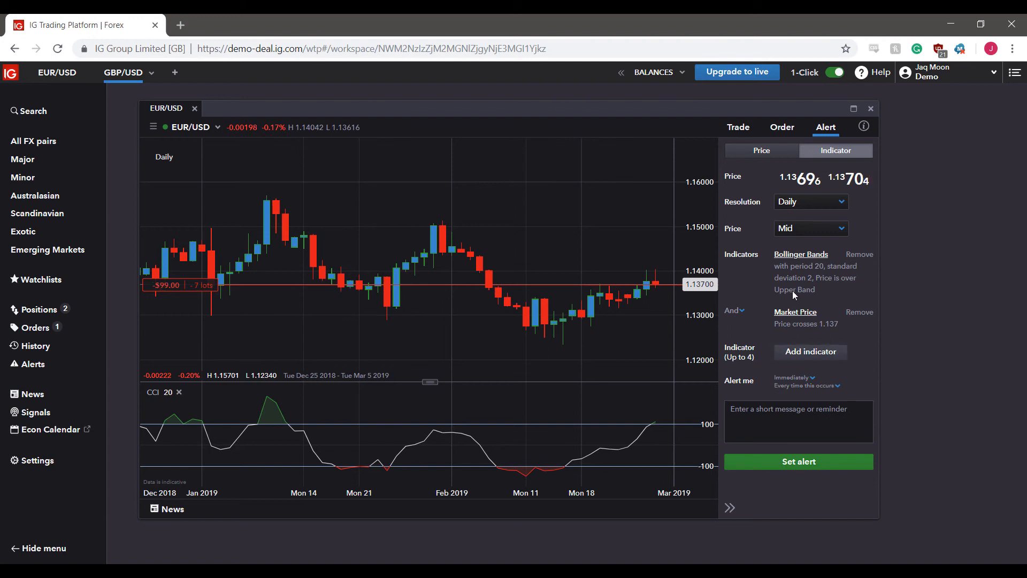
mouse_move(904, 313)
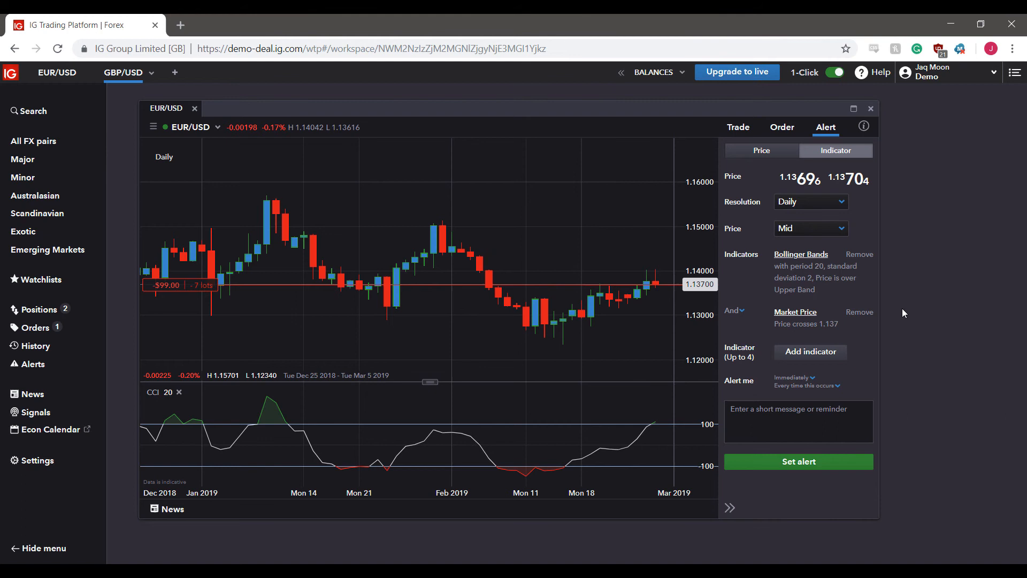
mouse_move(796, 276)
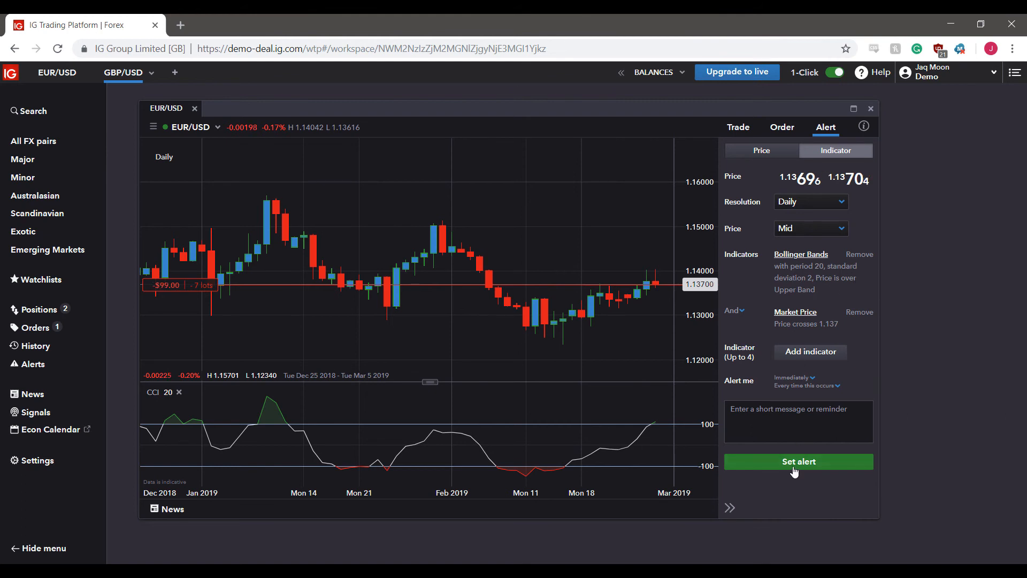
Step: Submit the EUR/USD indicator alert and close the Indicator Alert Set notification
click(797, 462)
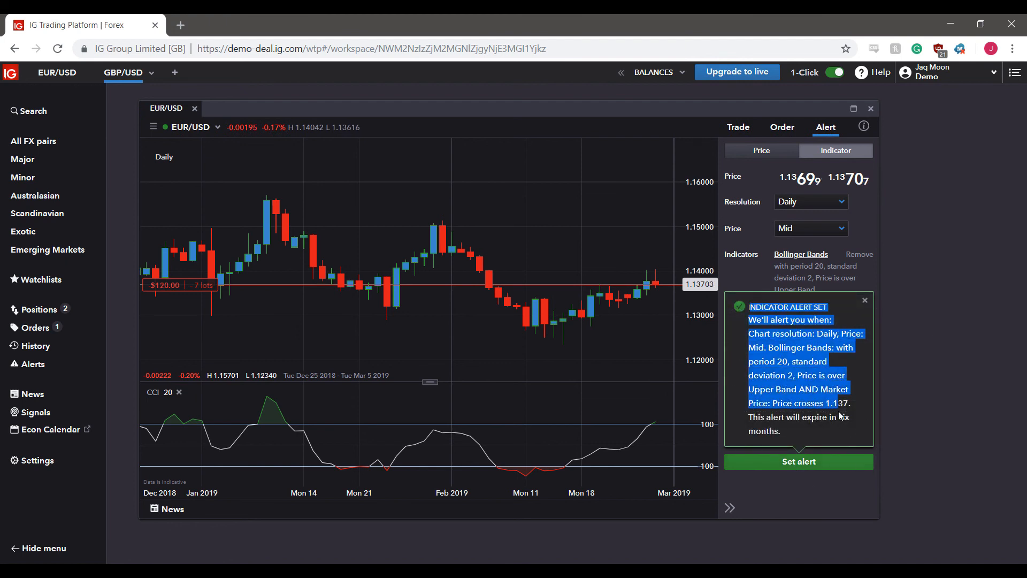
click(864, 300)
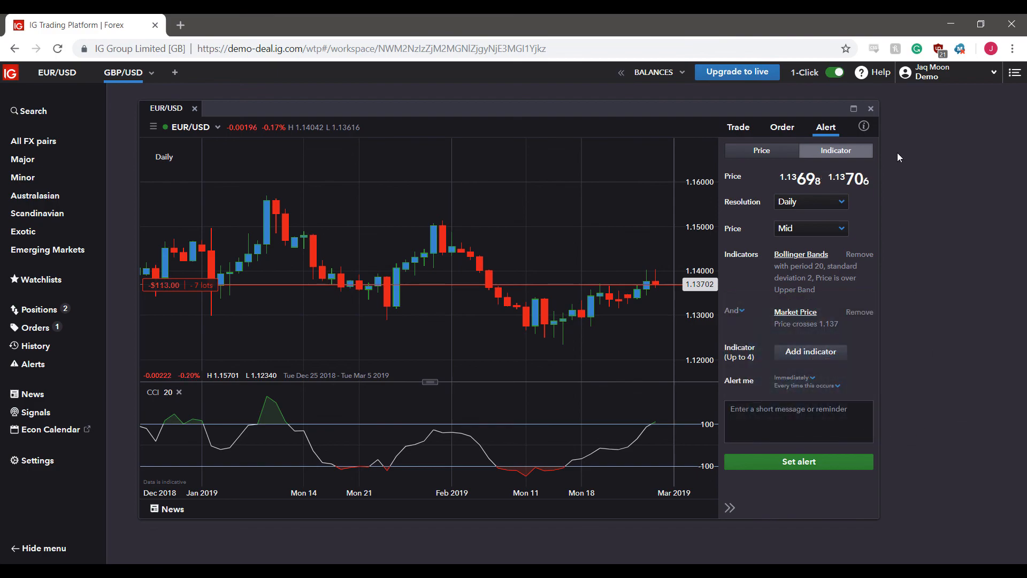